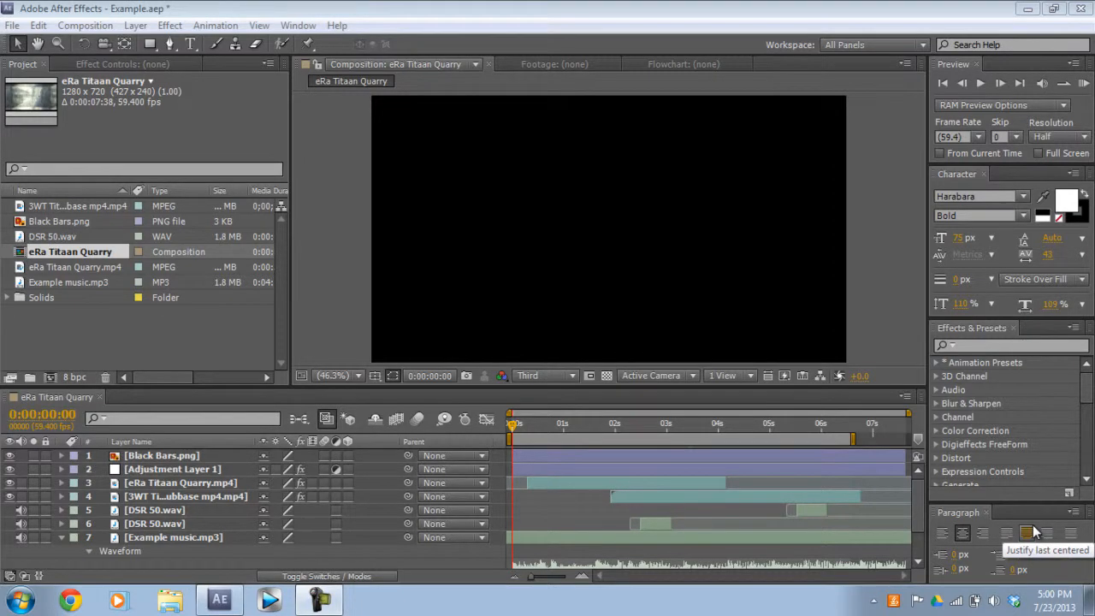
mouse_move(1085, 83)
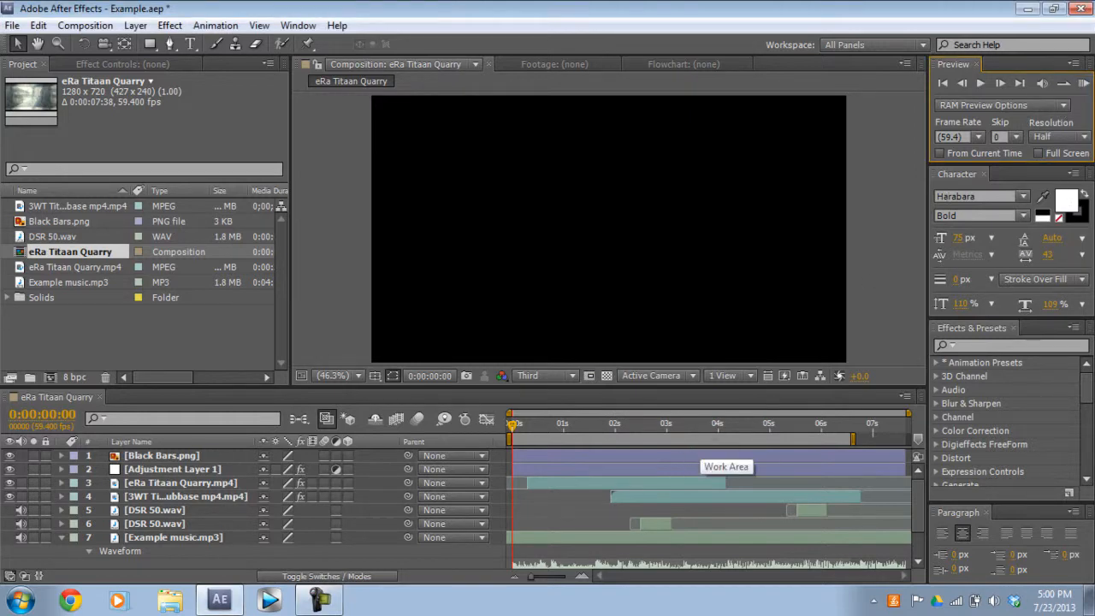
mouse_move(727, 466)
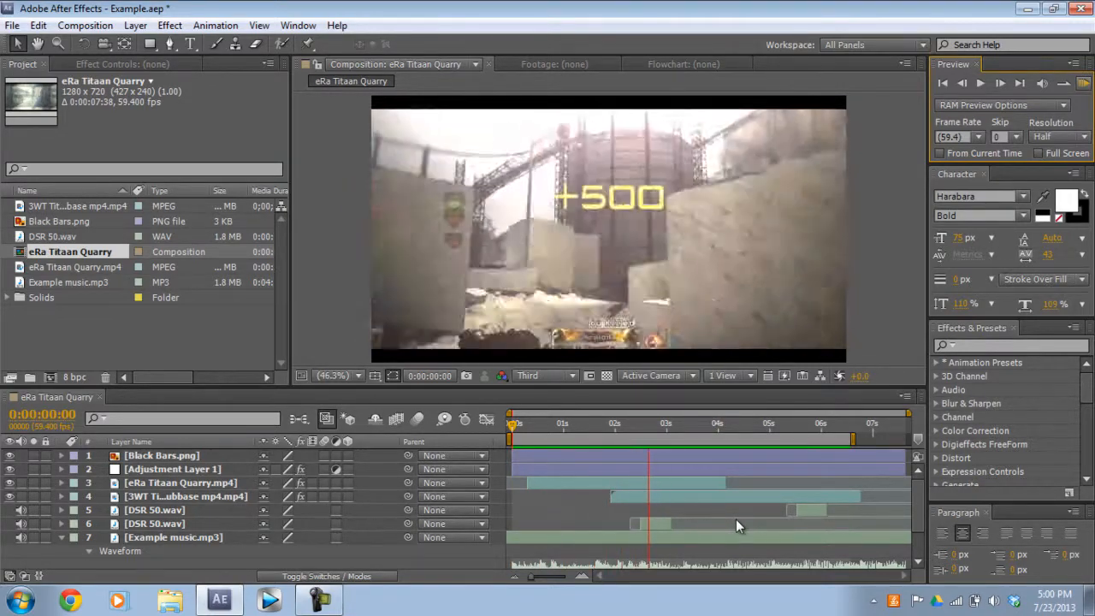
- Stop playback and scrub frame by frame through the tile transition near three seconds
click(758, 423)
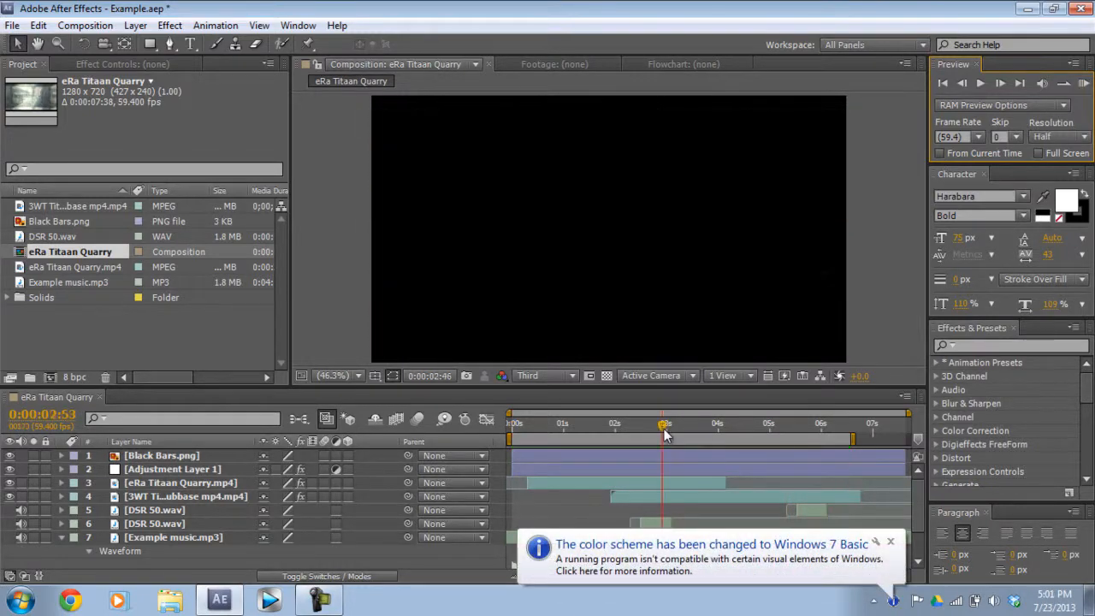
mouse_move(829, 517)
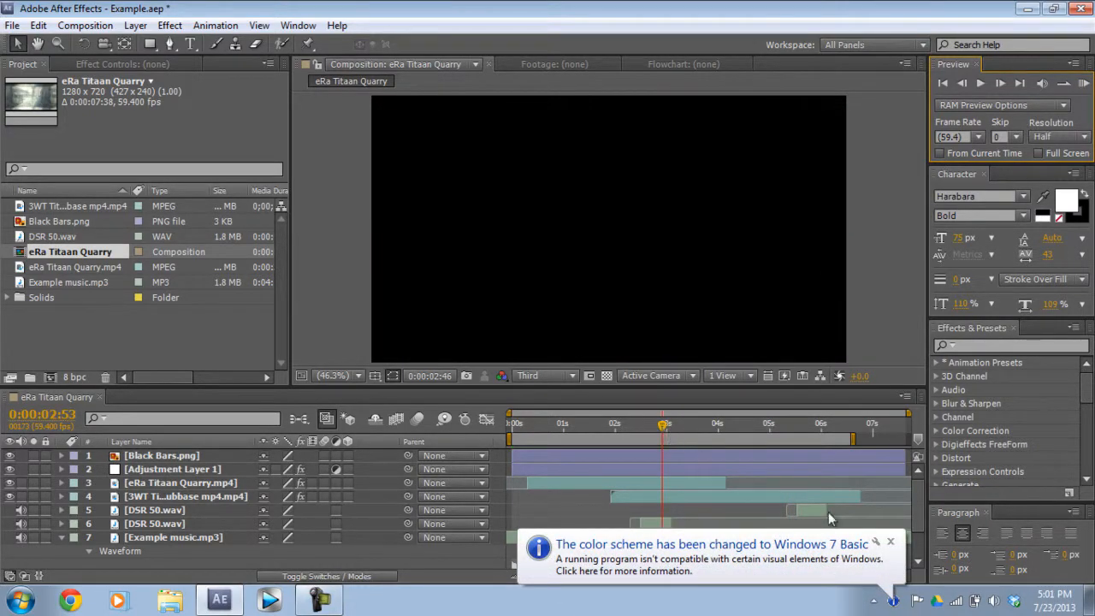
click(663, 428)
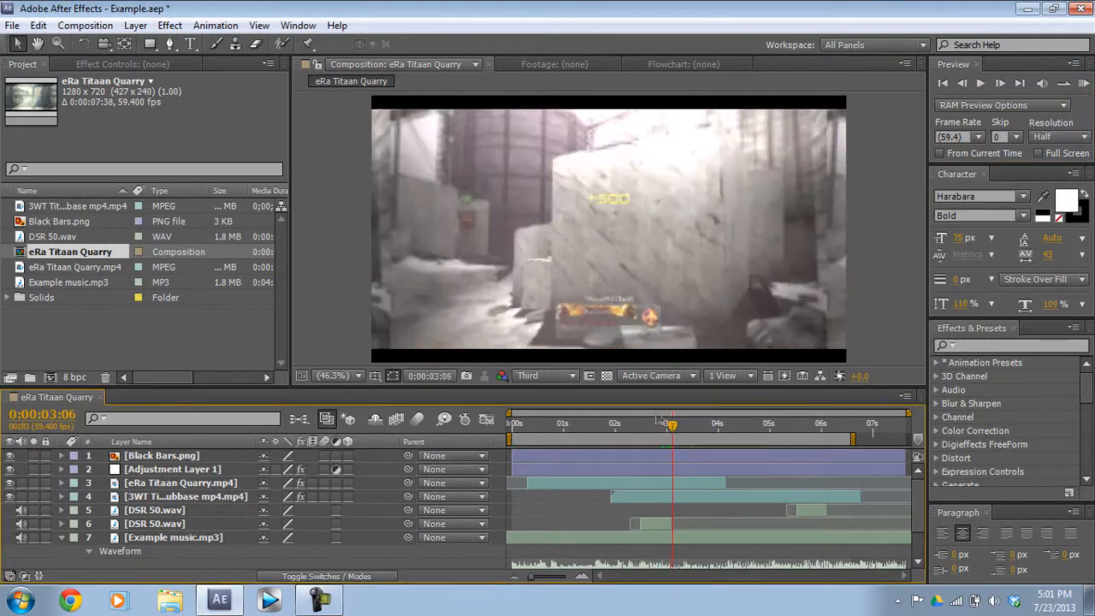
drag(671, 425, 680, 425)
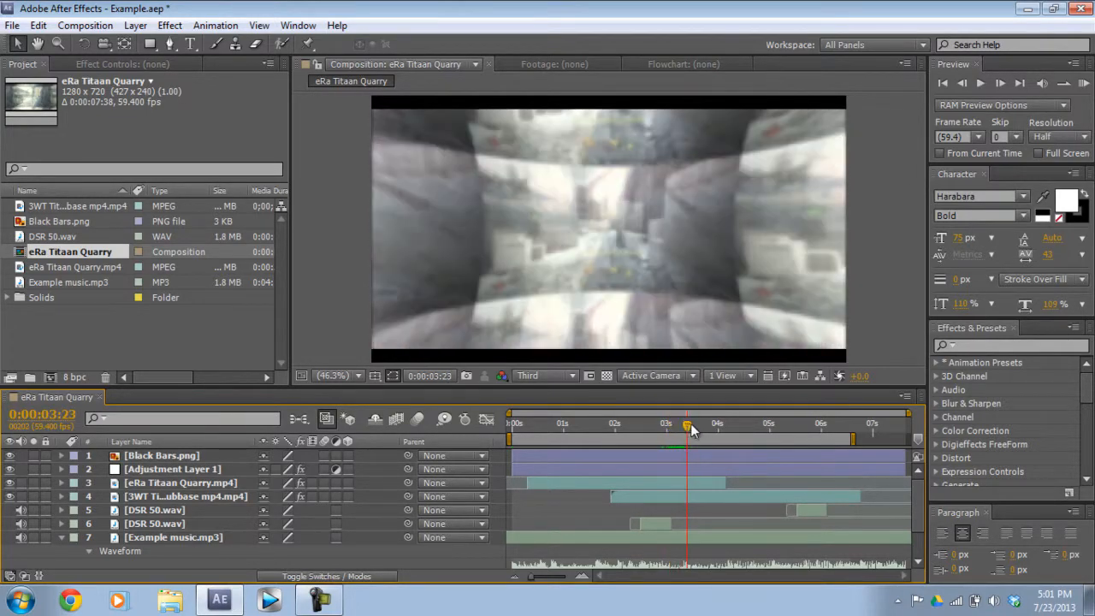
drag(688, 425, 680, 425)
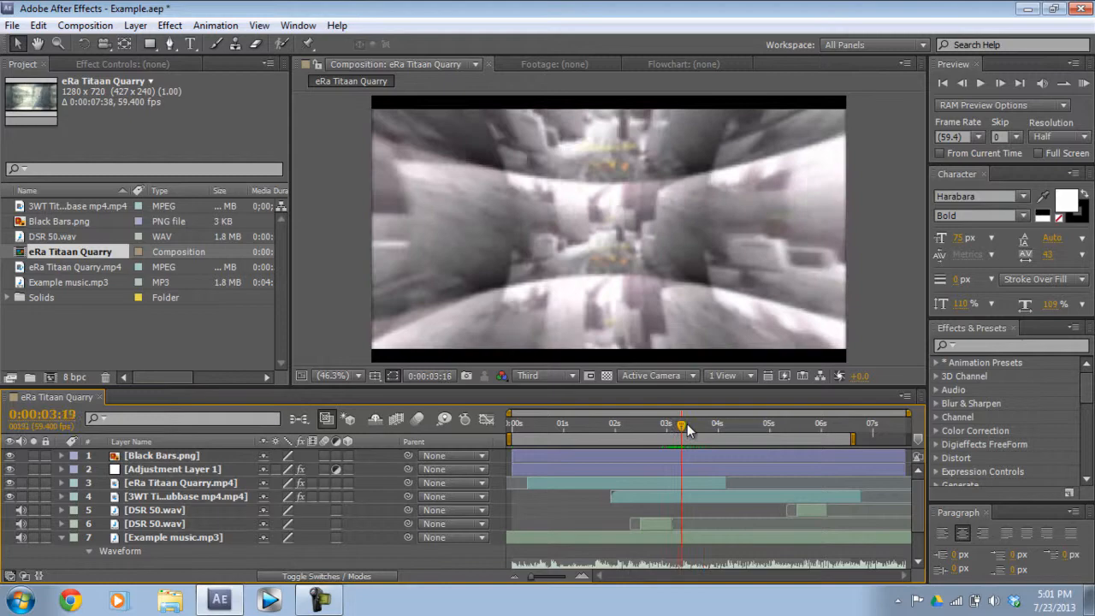
drag(679, 424, 701, 424)
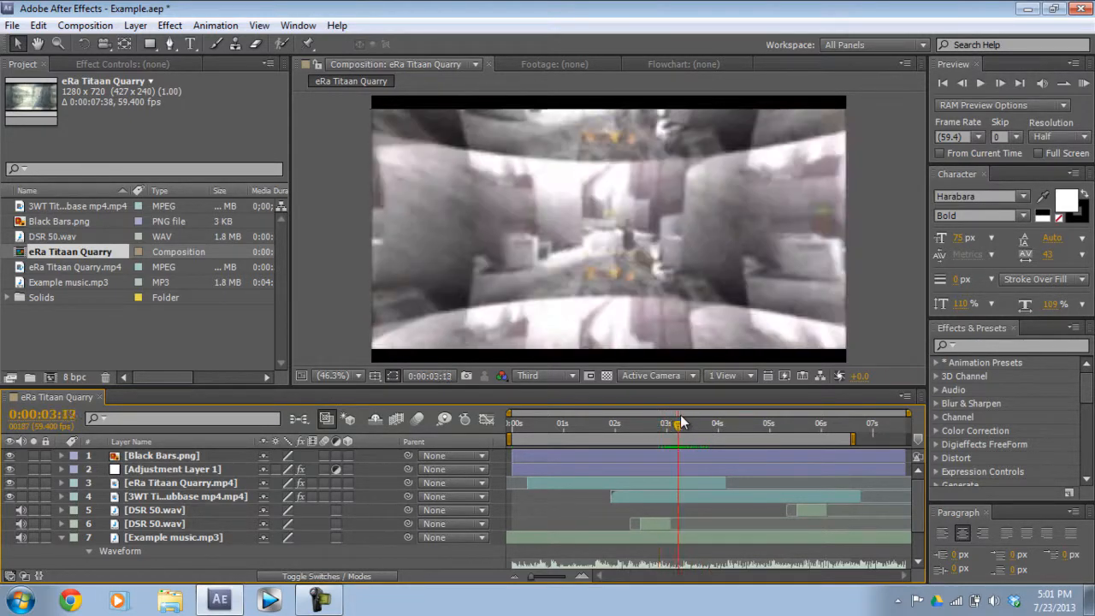
drag(678, 424, 712, 424)
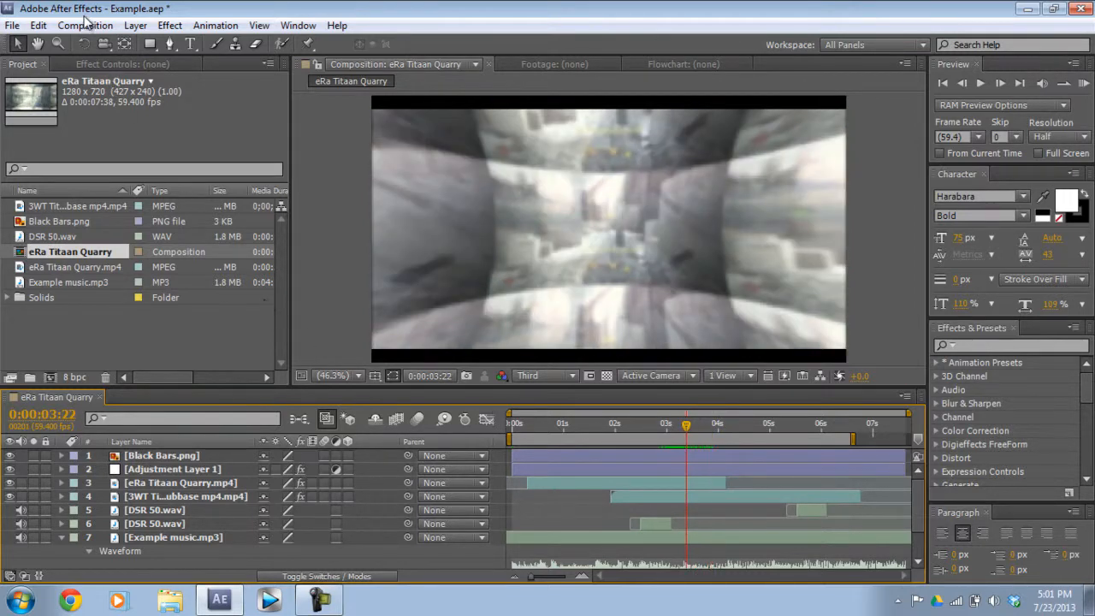
- Create a new composition, Comp 1: 1280x720, 59.94 fps, 8 seconds long
click(85, 25)
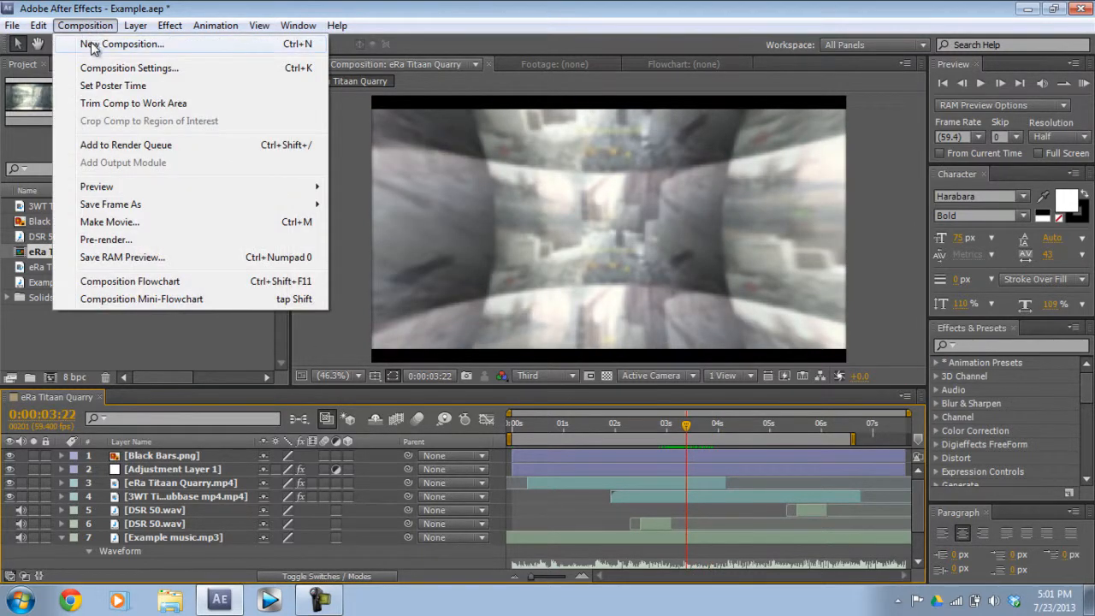
click(123, 44)
text(0;00;08;5)
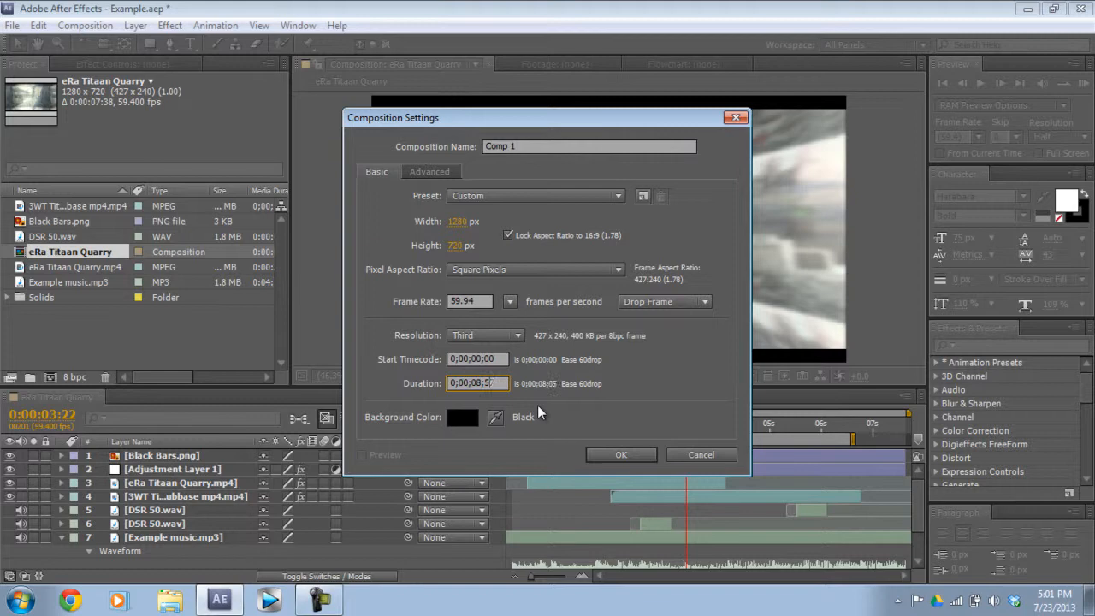
click(621, 454)
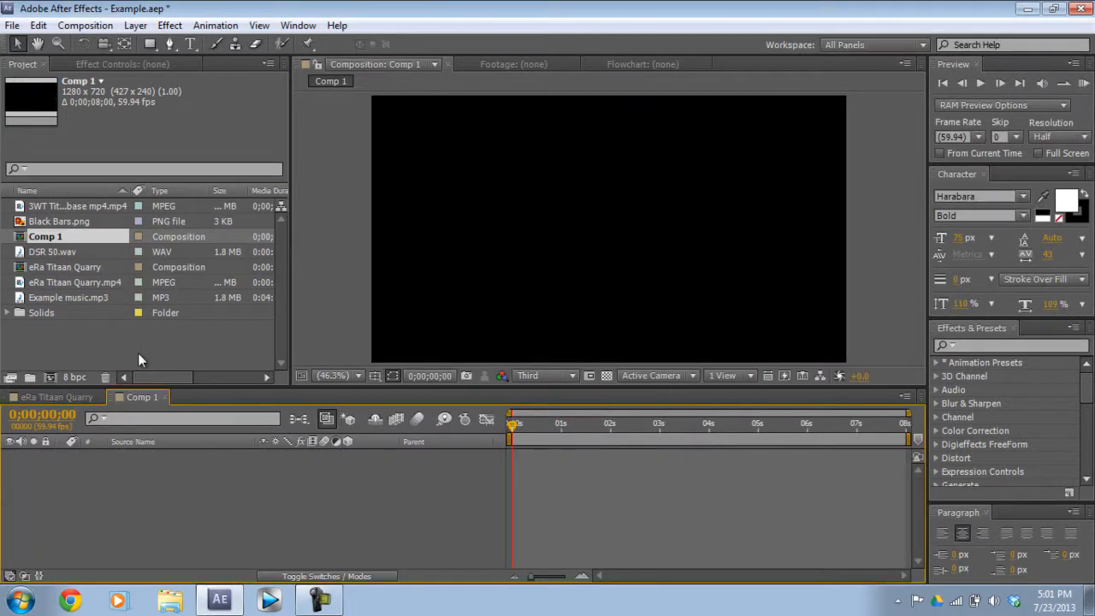
- Add eRa Titaan Quarry.mp4 above 3WT Titan Subbase mp4 as layers in Comp 1
click(75, 281)
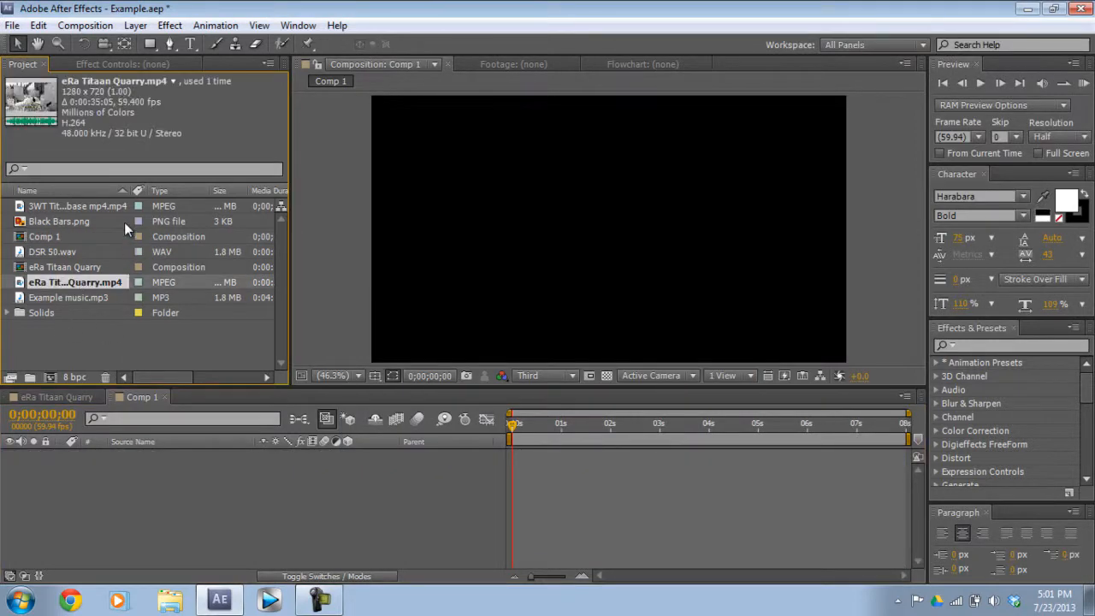
mouse_move(116, 505)
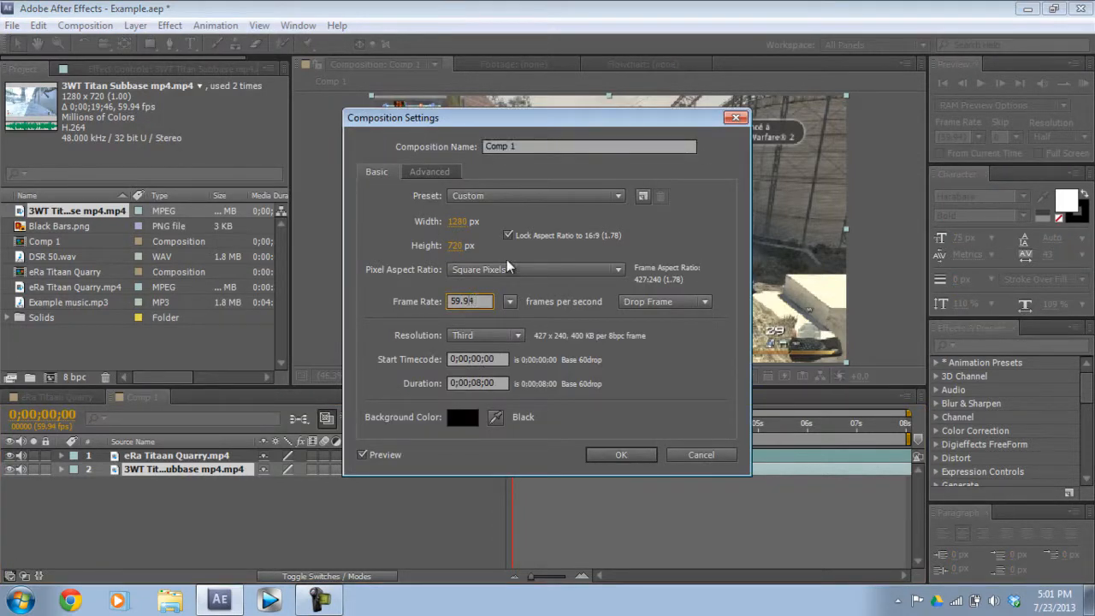
click(621, 454)
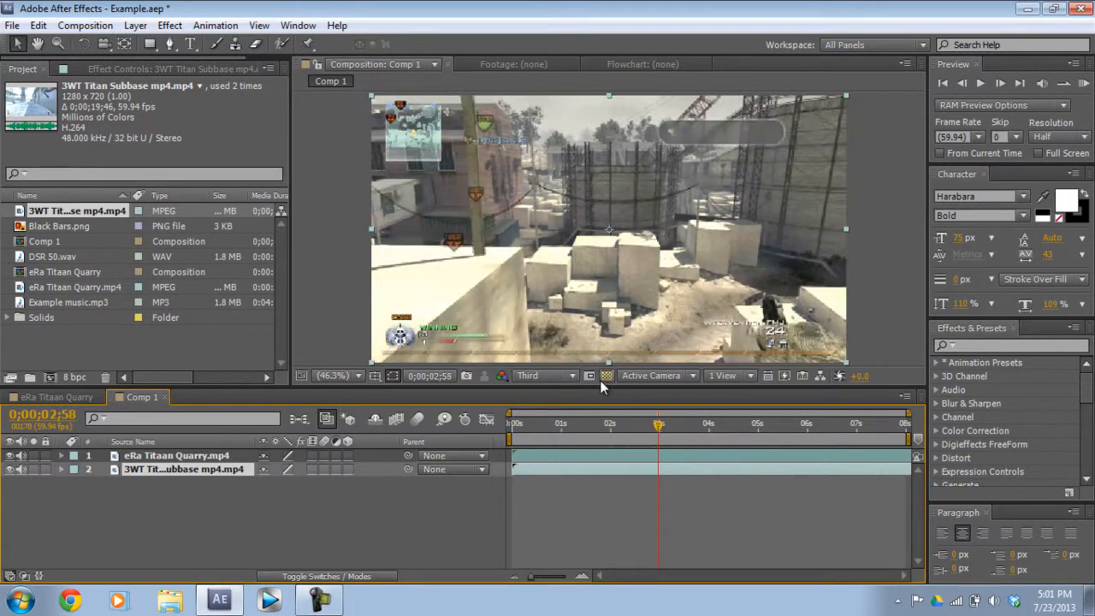
click(545, 376)
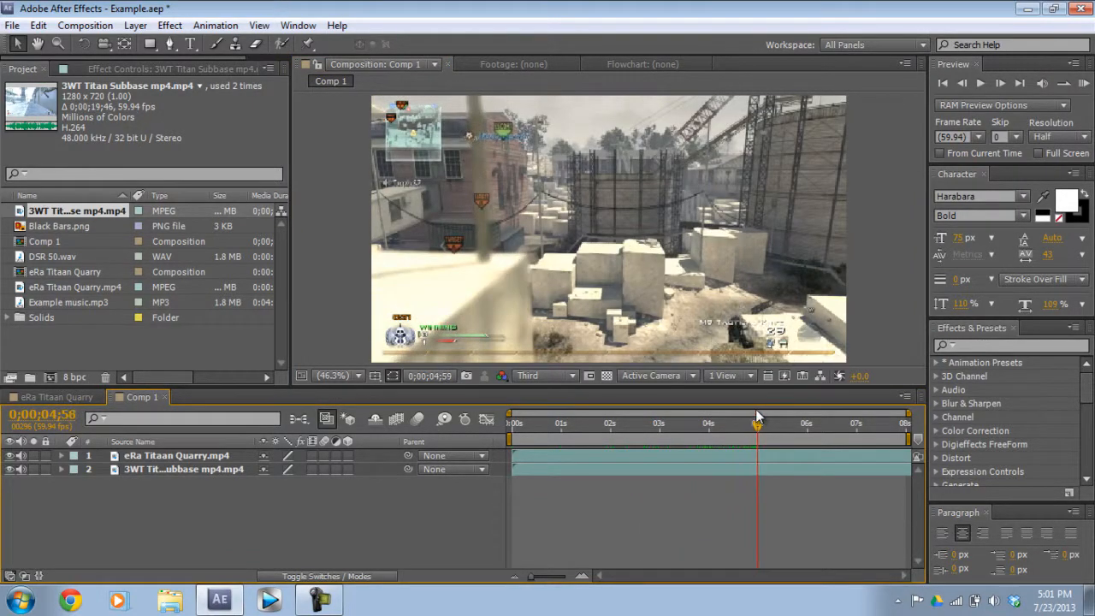
- Find a cut point near five seconds and delete the unwanted Quarry piece
drag(757, 425, 733, 425)
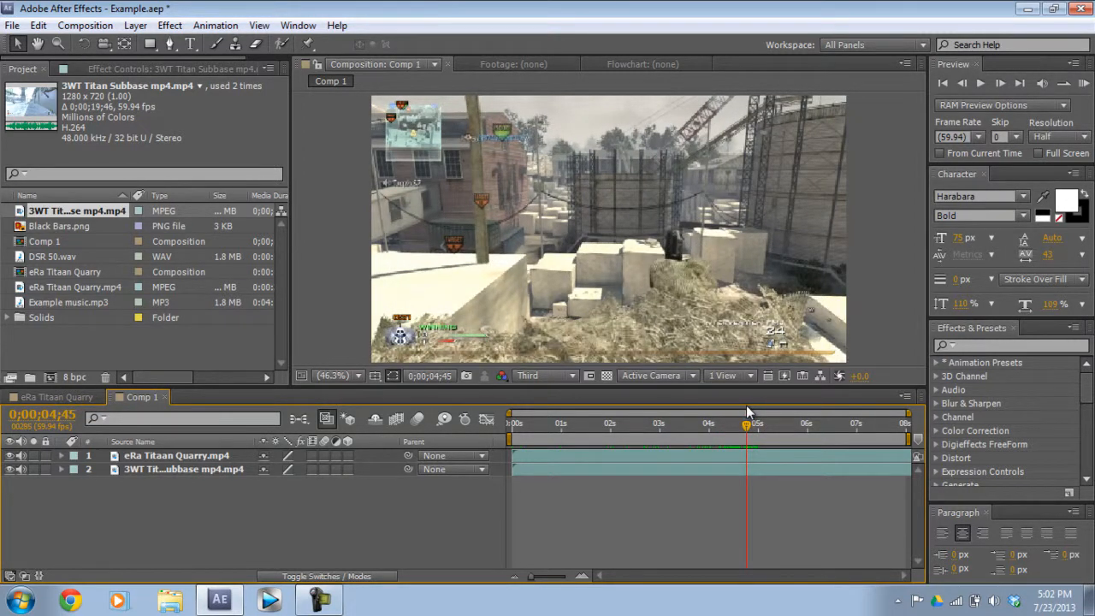
click(757, 423)
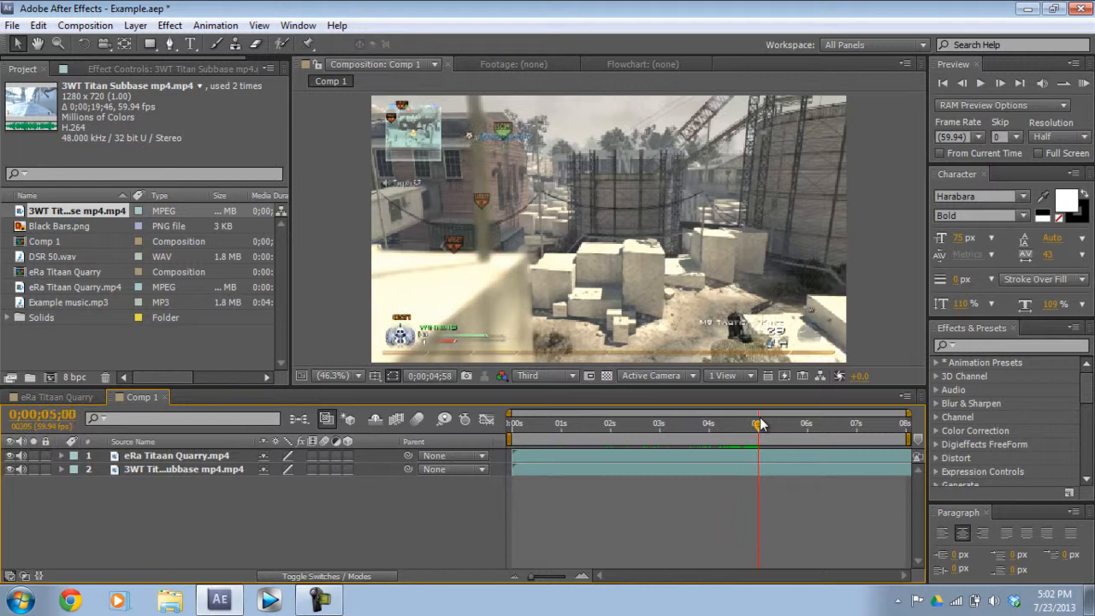
drag(757, 423, 787, 424)
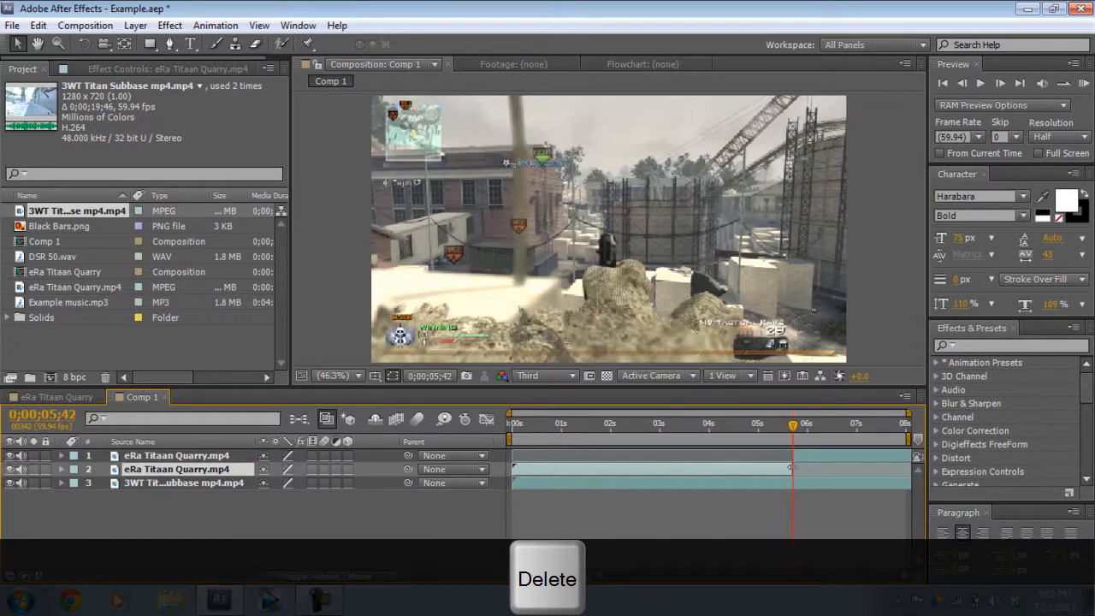
key(Delete)
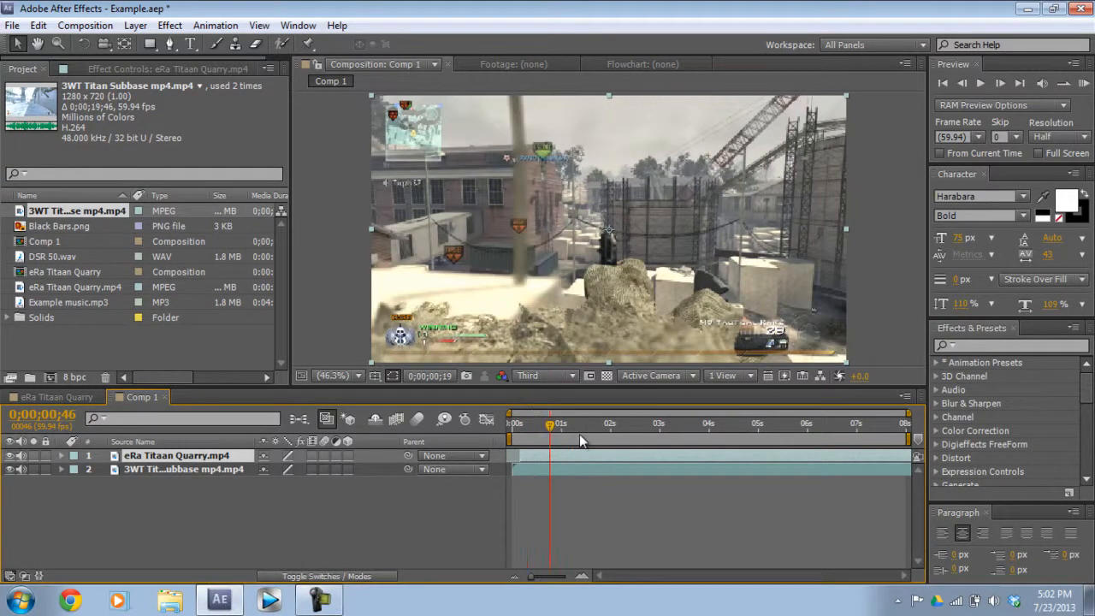
- Scrub the footage from the start and park the time indicator near three seconds
drag(549, 425, 703, 425)
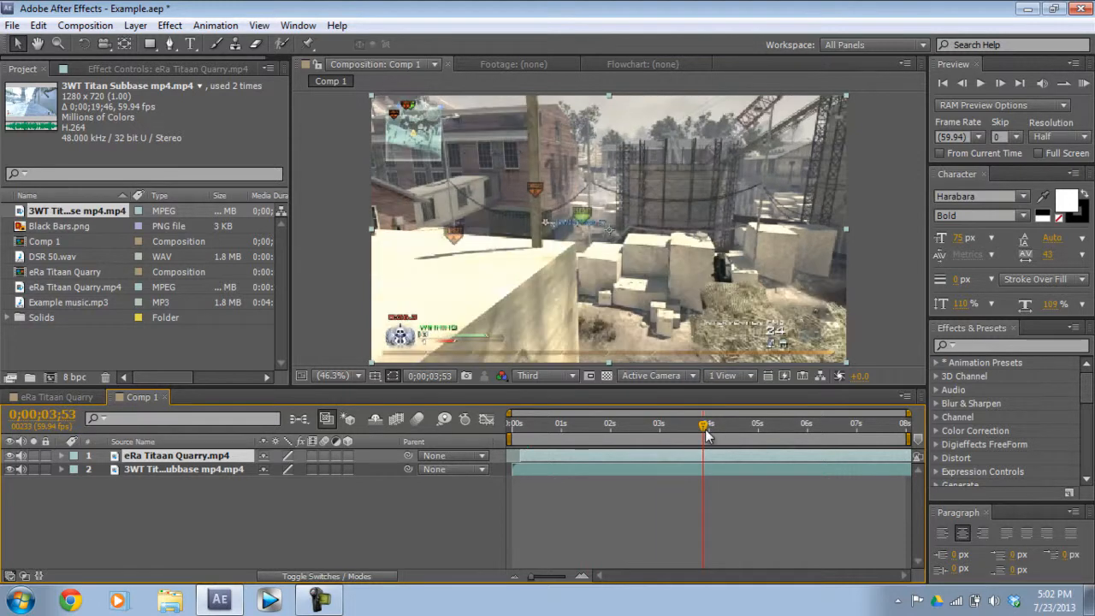
drag(703, 425, 755, 425)
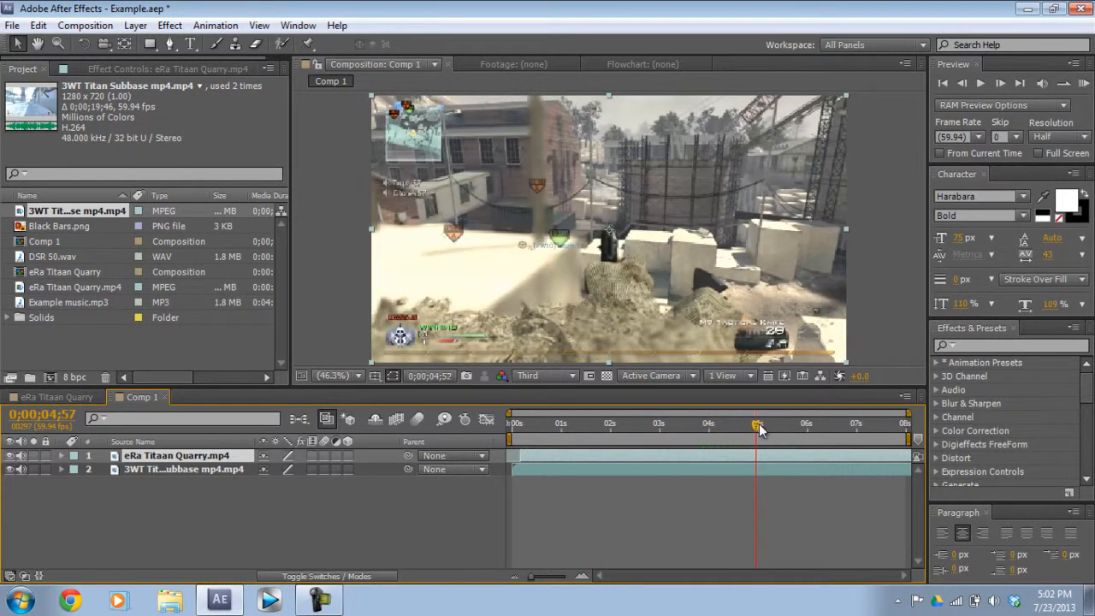
drag(757, 425, 774, 425)
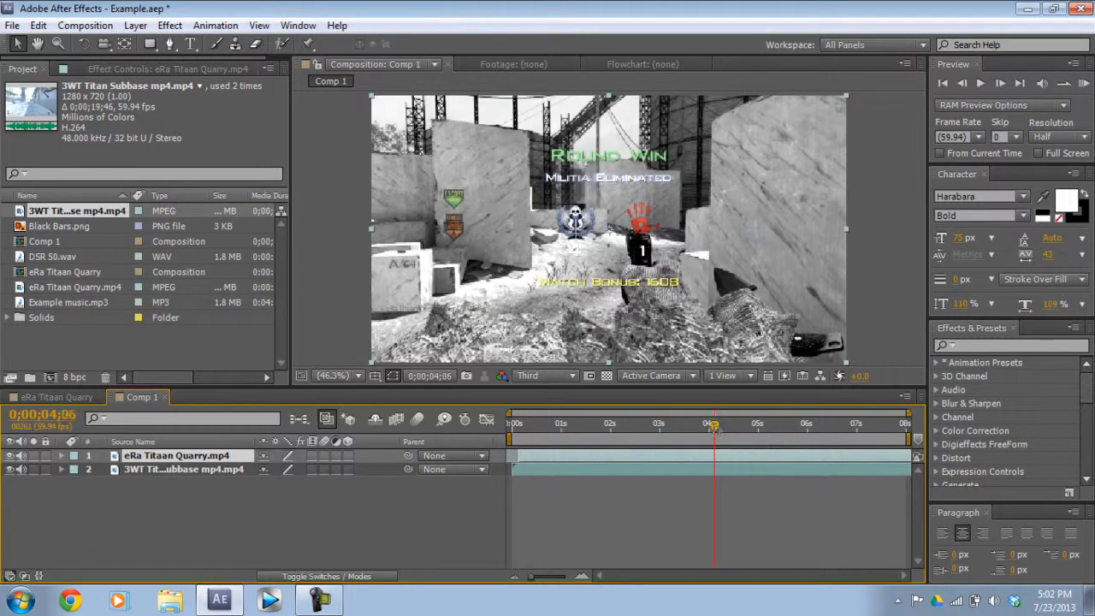
click(675, 423)
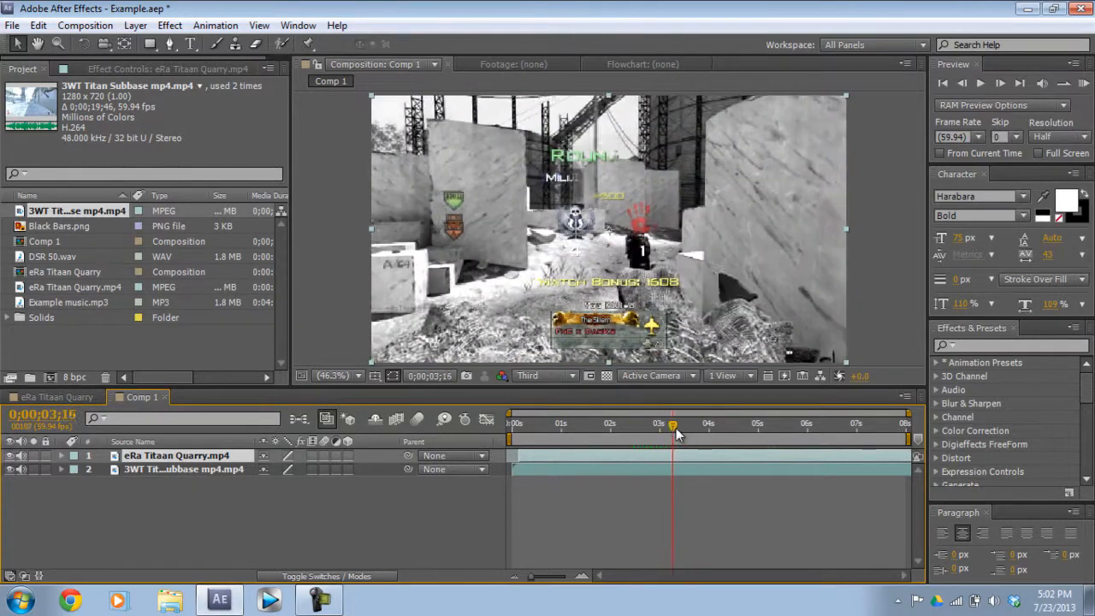
- Trim the Quarry layer to end near 3.3 seconds and cut away Subbase's opening piece
key(ctrl+shift+d)
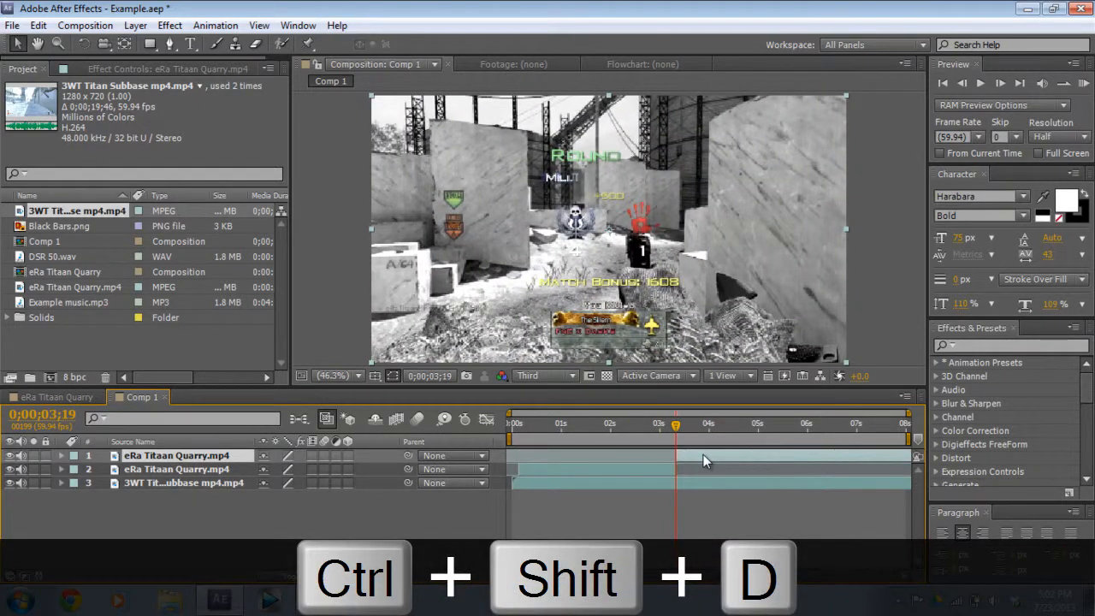
key(Delete)
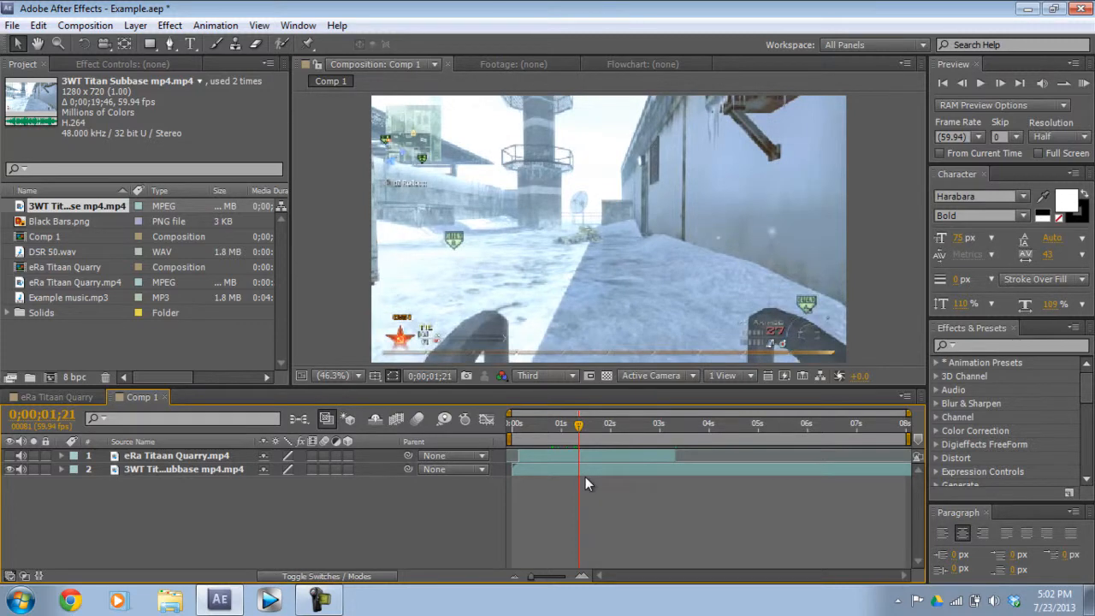
key(ctrl+shift+d)
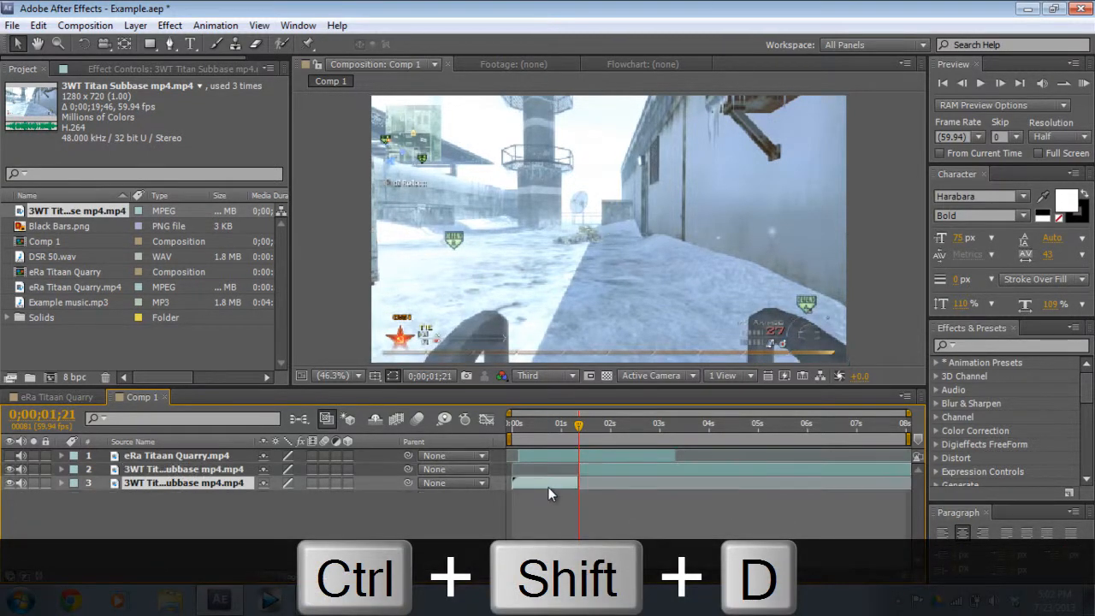
key(Delete)
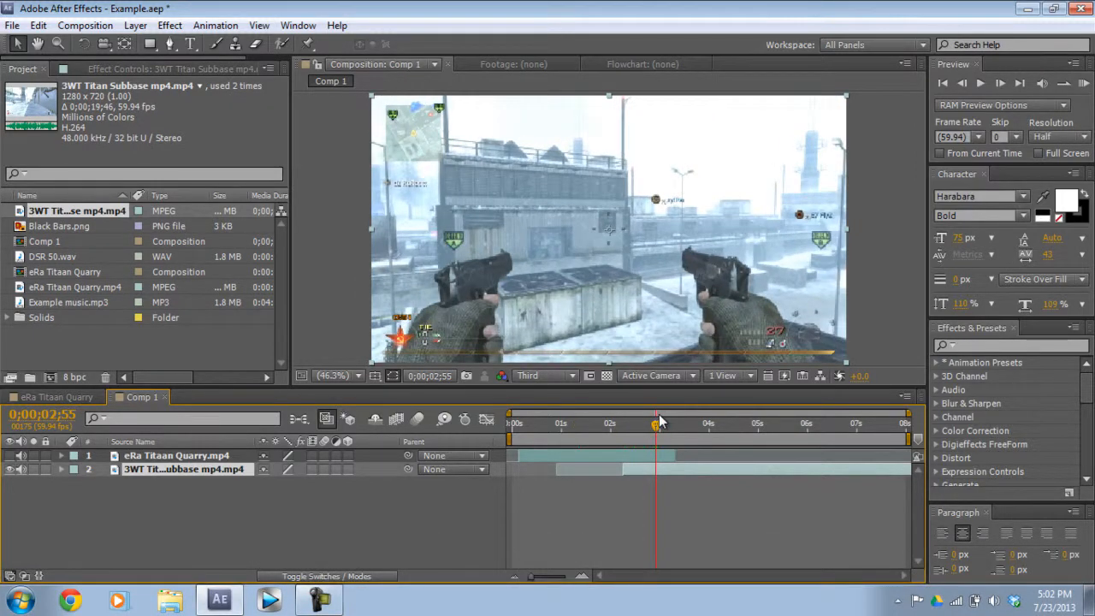
click(135, 25)
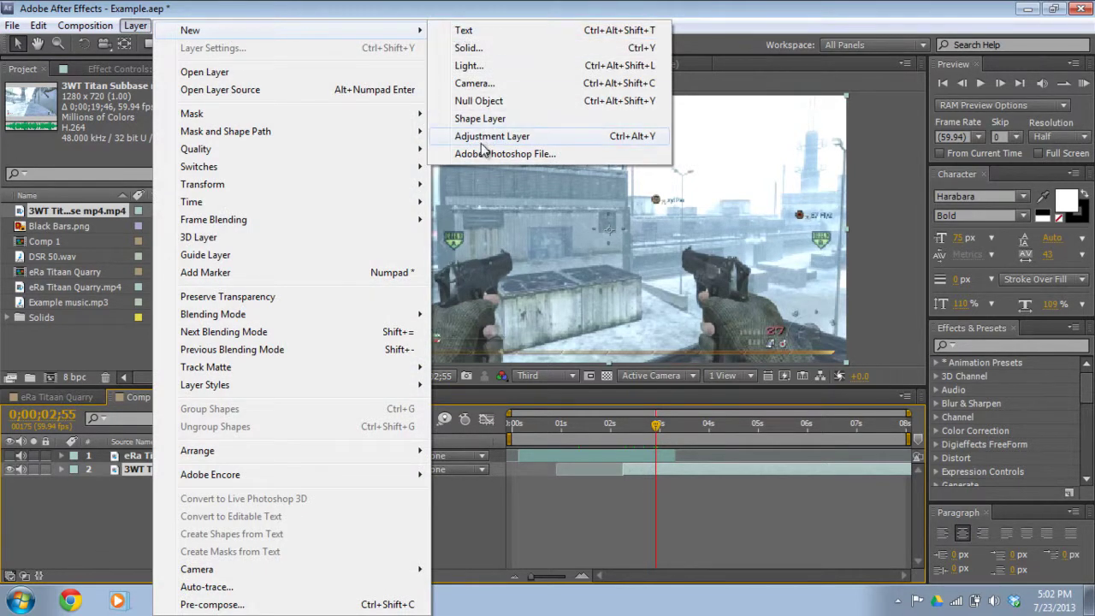
- Add an adjustment layer on top and apply Motion Tile found by searching 'motion'
click(492, 136)
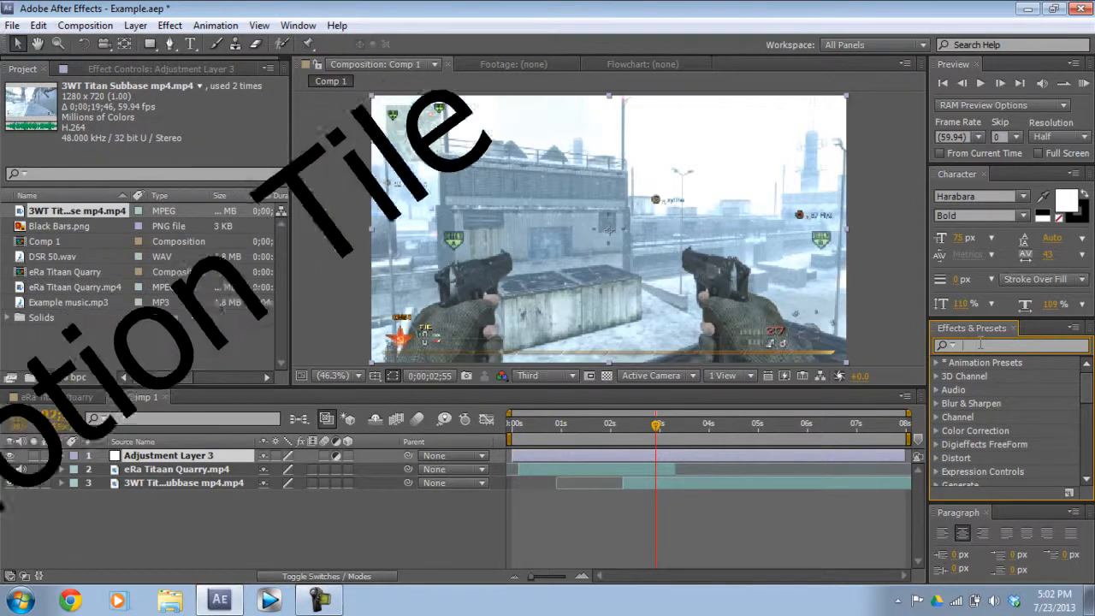
text(motion t)
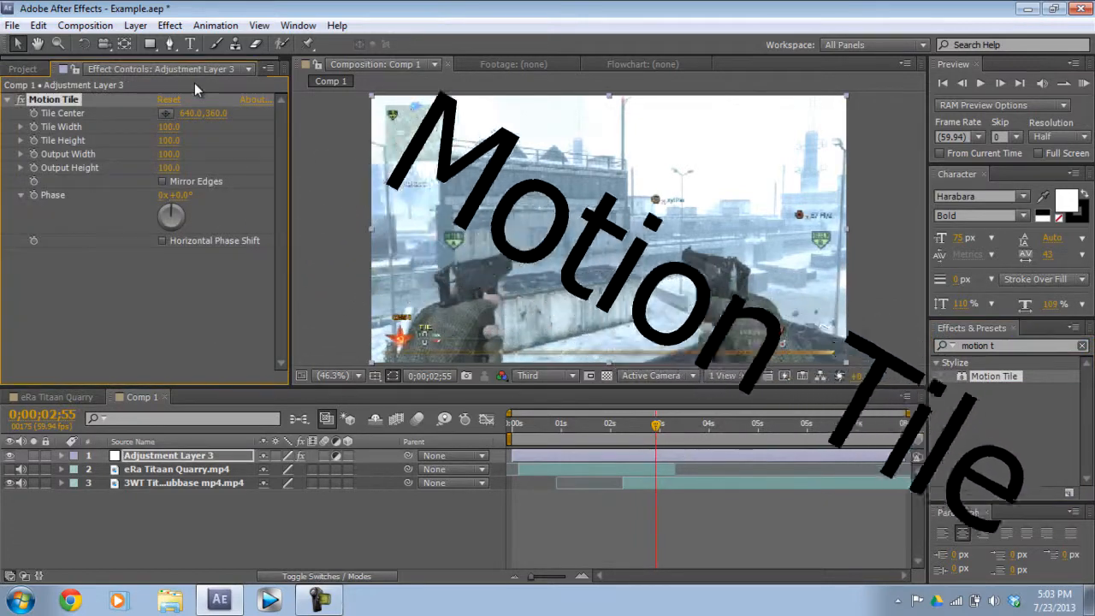
- Move to about 0;00;02;42 and keyframe Tile Width and Tile Height there
drag(658, 425, 654, 425)
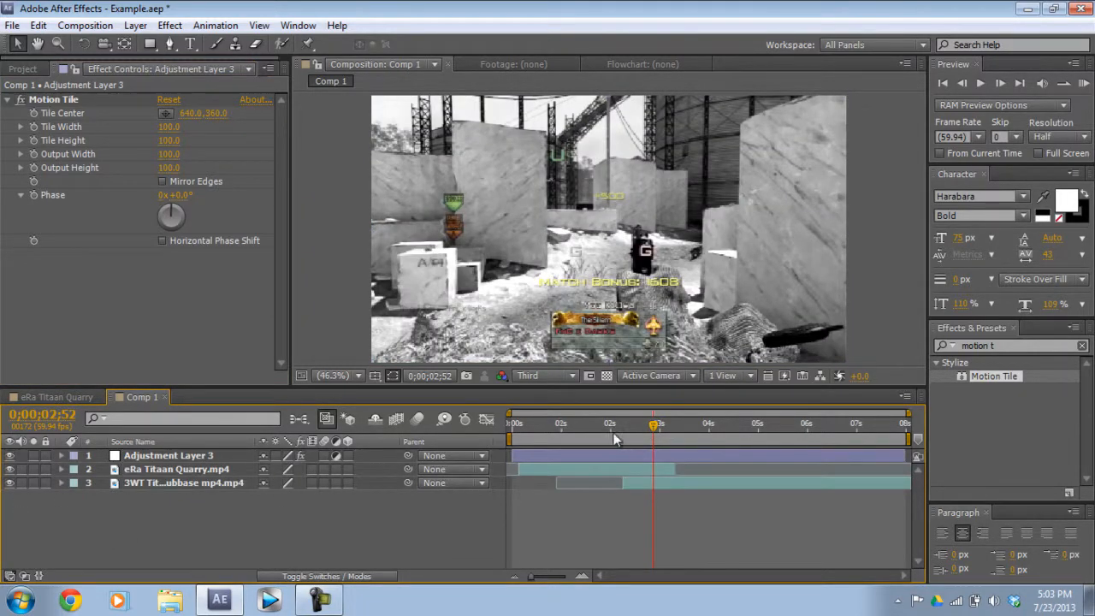
drag(654, 425, 634, 425)
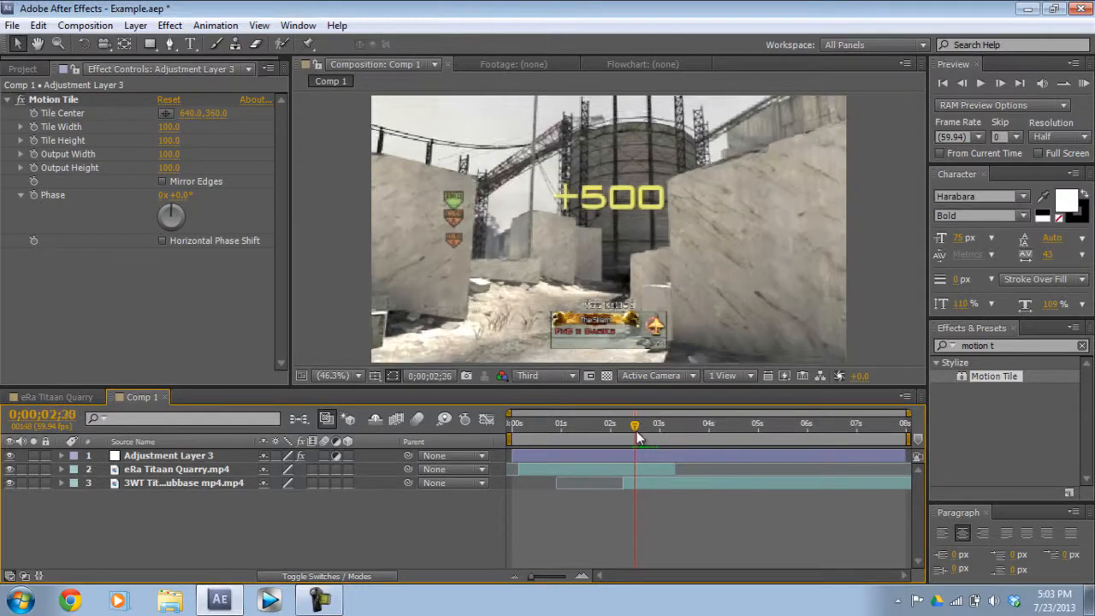
drag(635, 425, 646, 425)
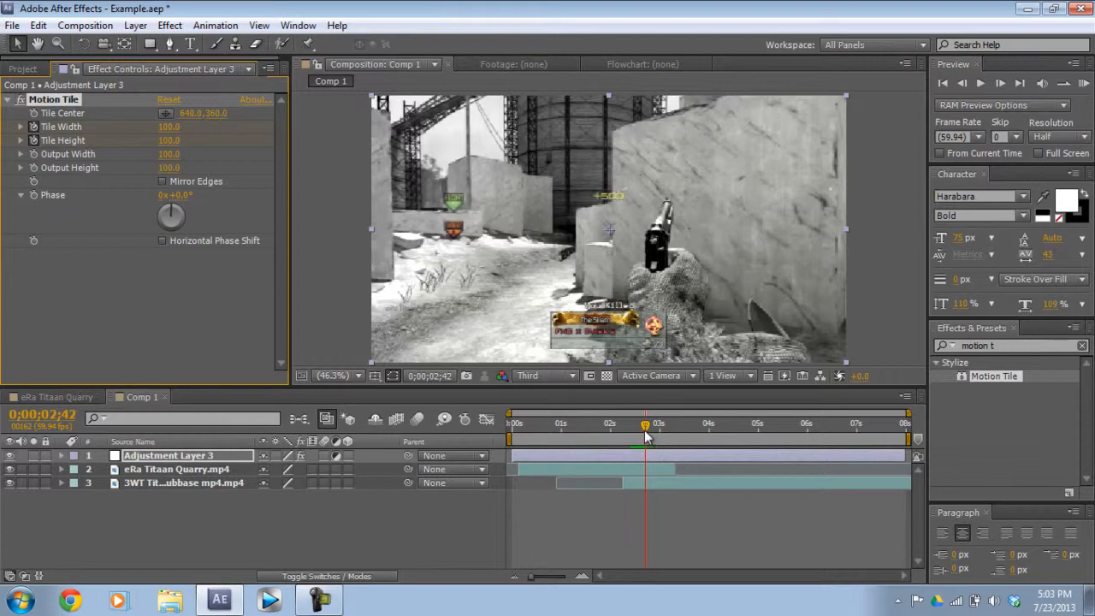
click(644, 423)
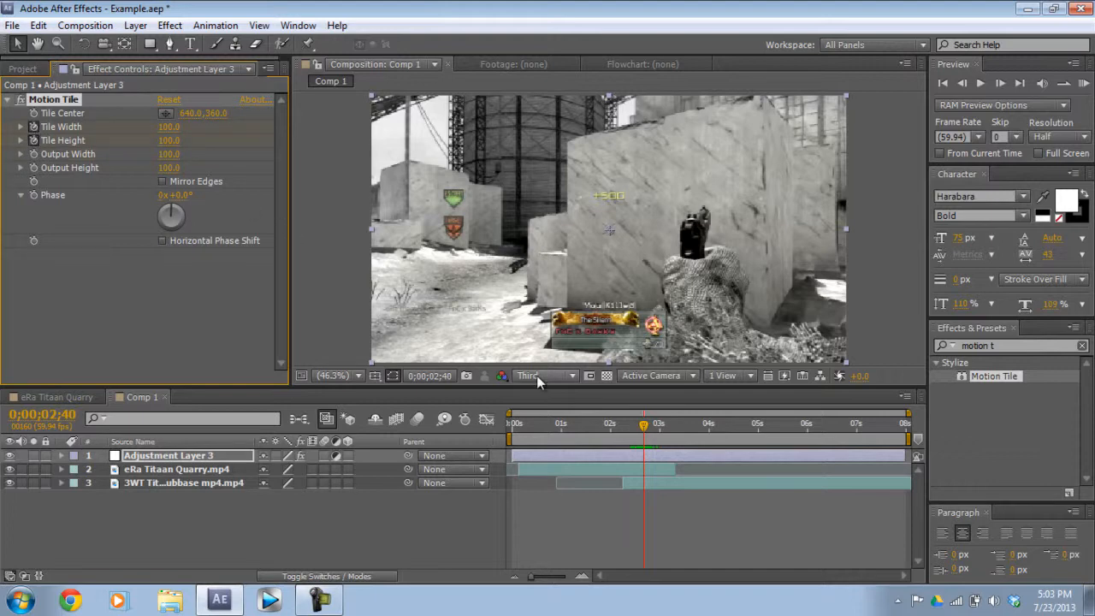
mouse_move(537, 376)
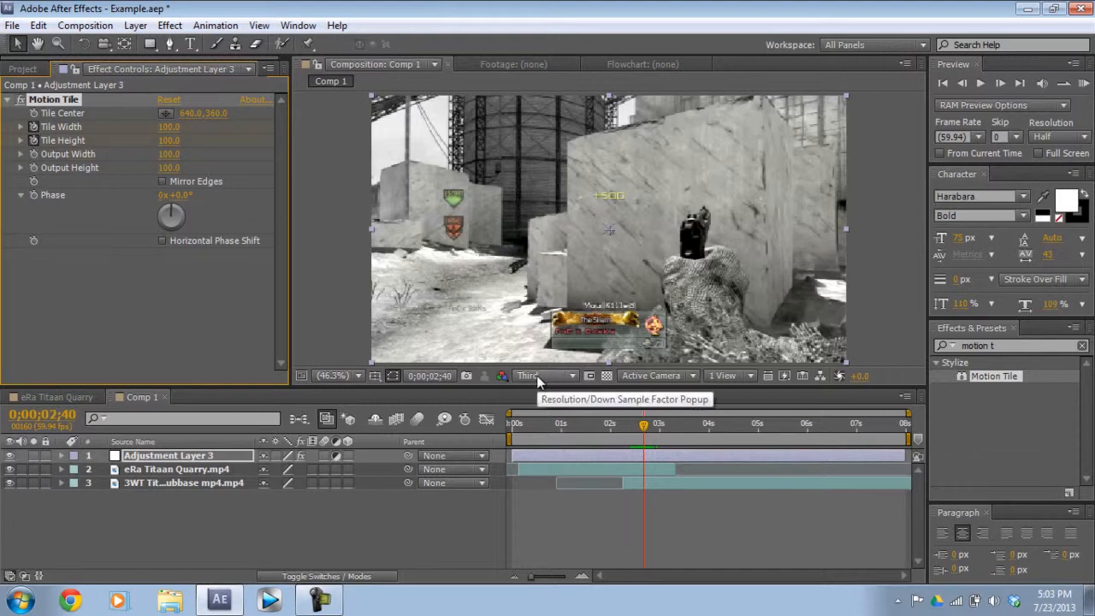
- Step forward nine single frames to 0;00;03;21, past the clip switch
key(ctrl+Right)
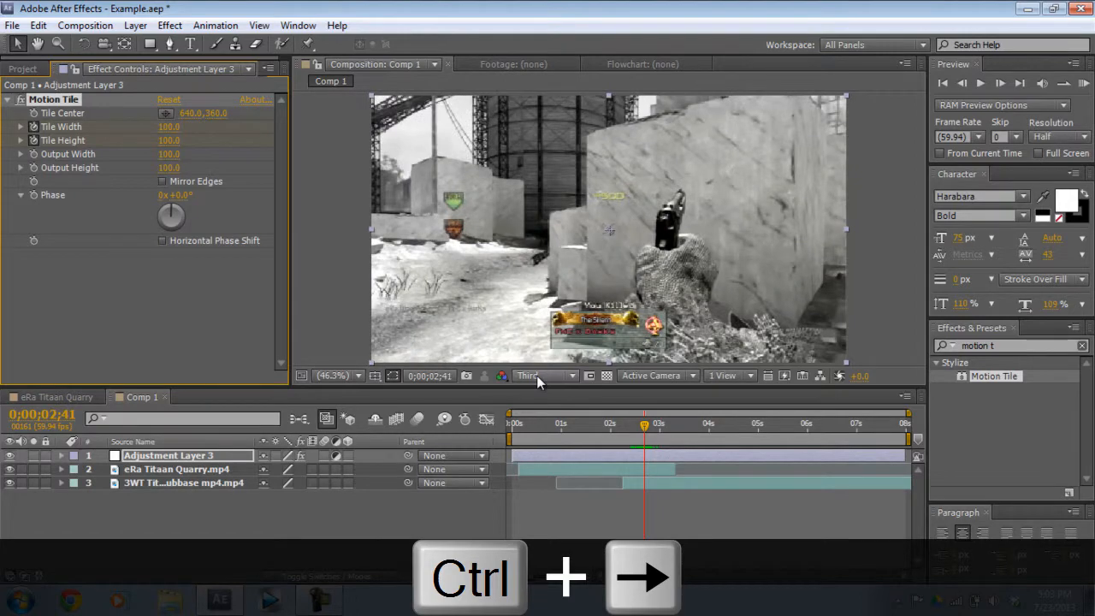
key(ctrl+Right)
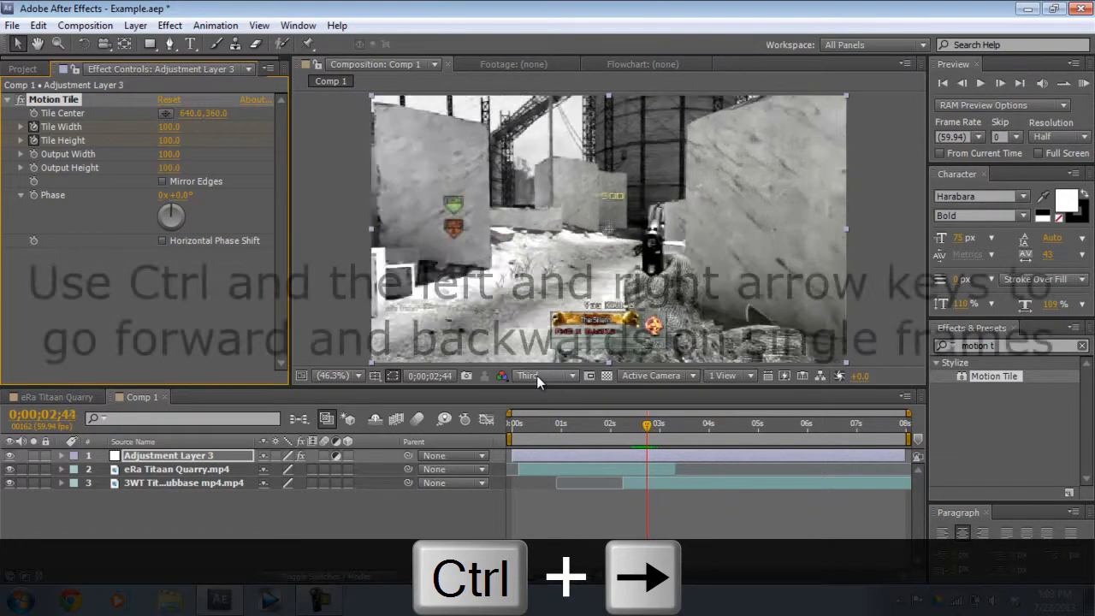
key(ctrl+Right)
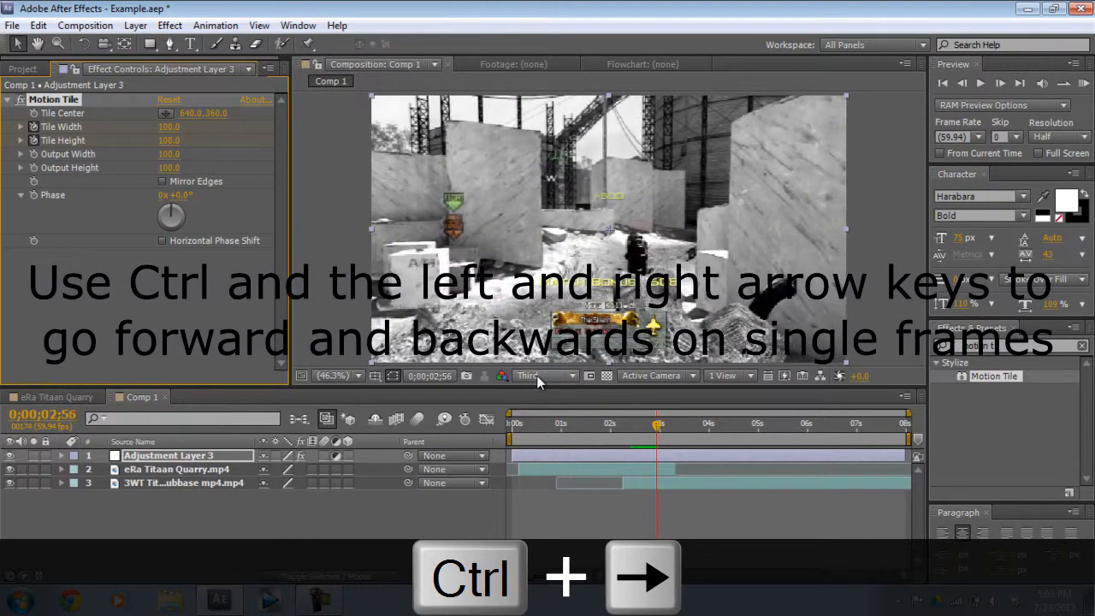
key(ctrl+Right)
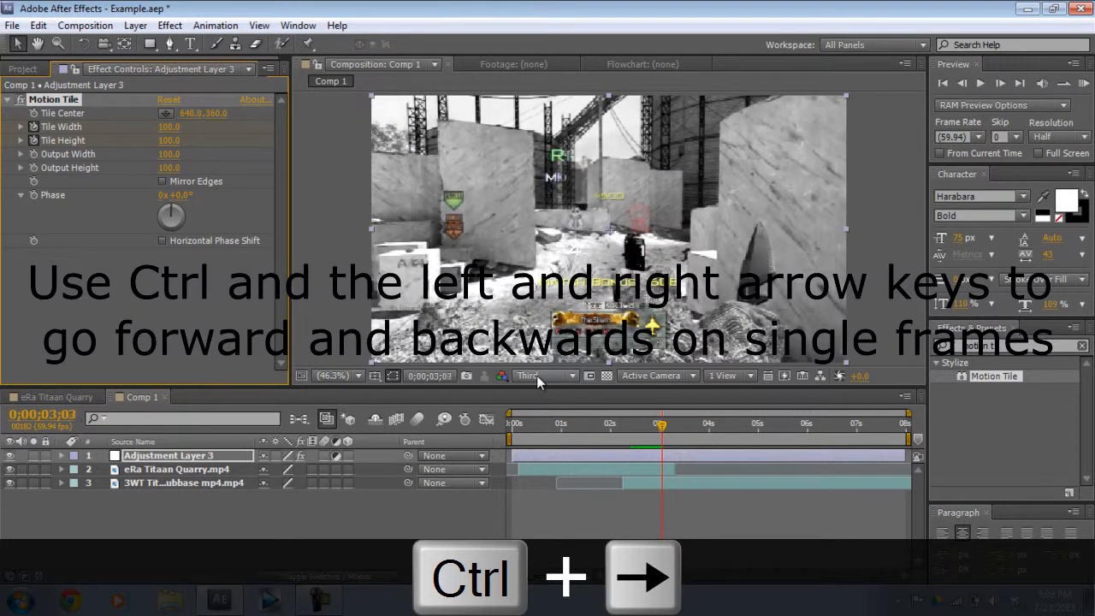
key(ctrl+right)
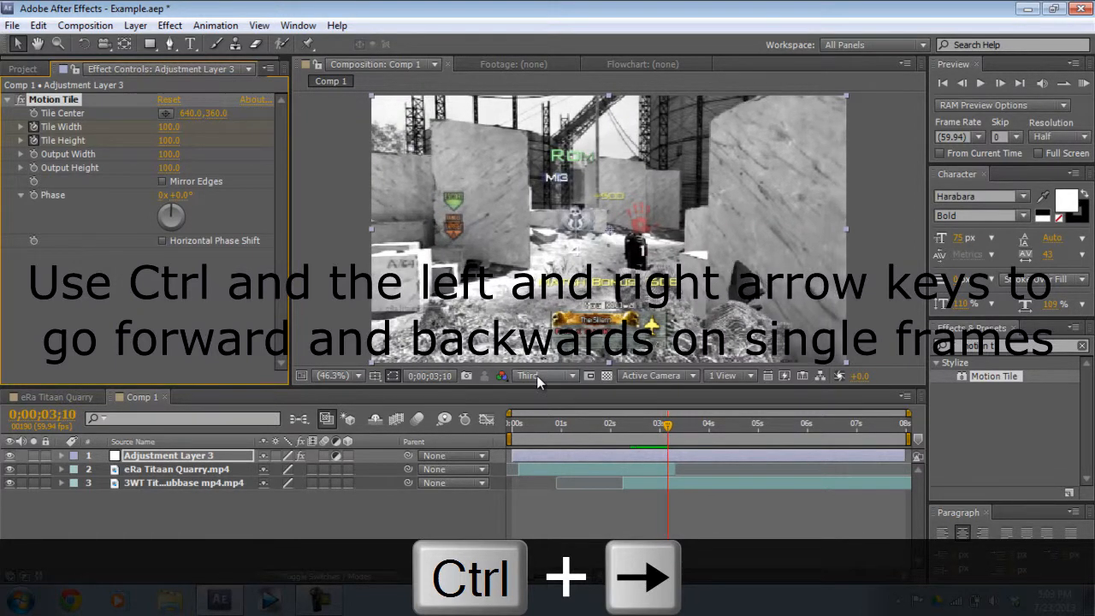
key(ctrl+right)
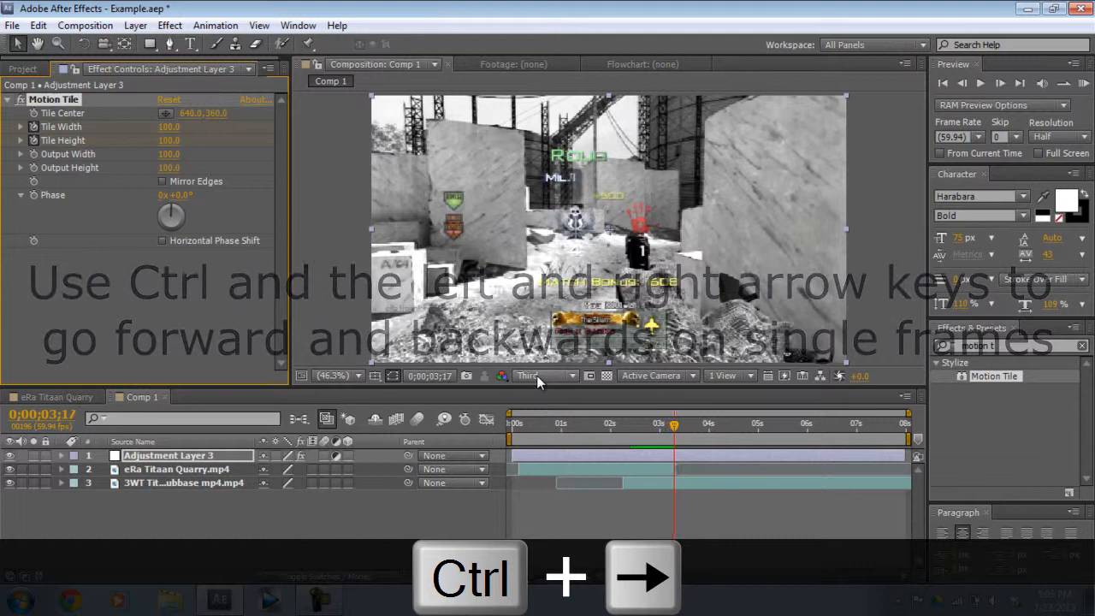
key(ctrl+right)
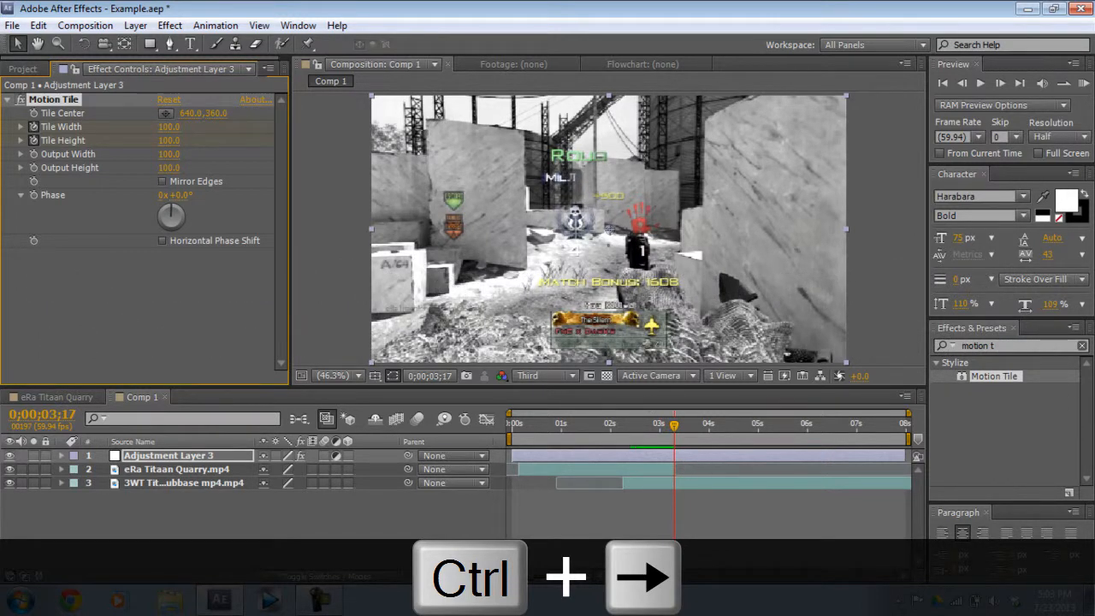
key(ctrl+Right)
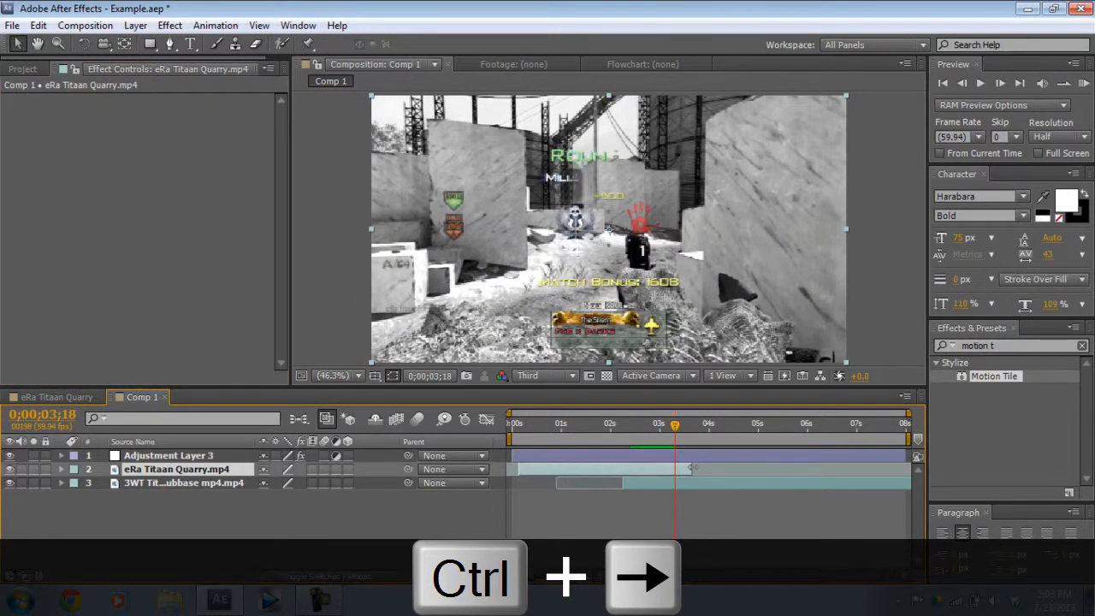
key(ctrl+Right)
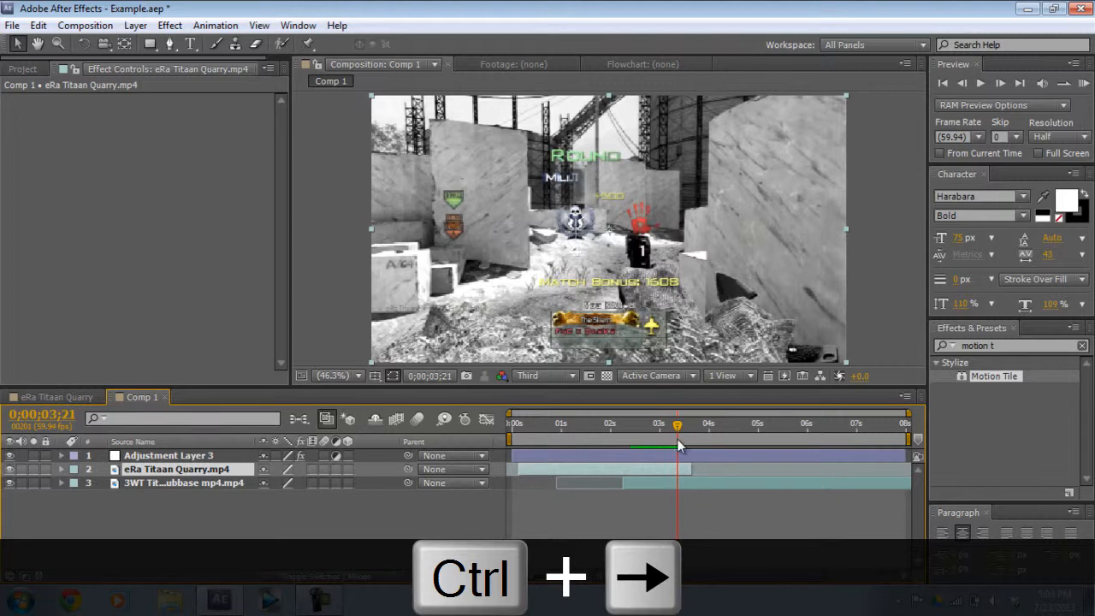
click(168, 455)
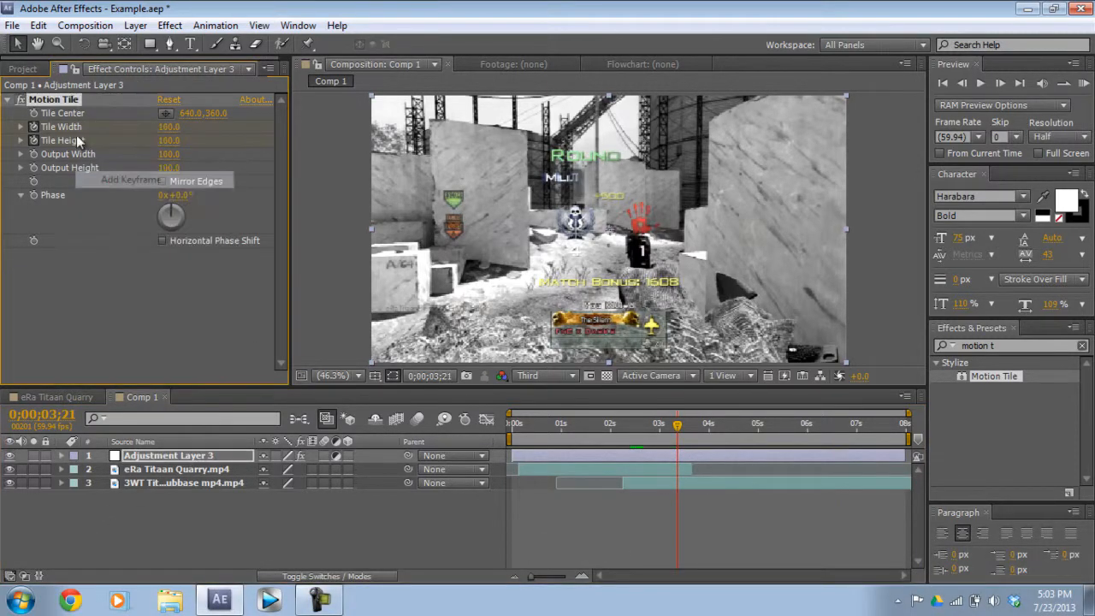
mouse_move(603, 357)
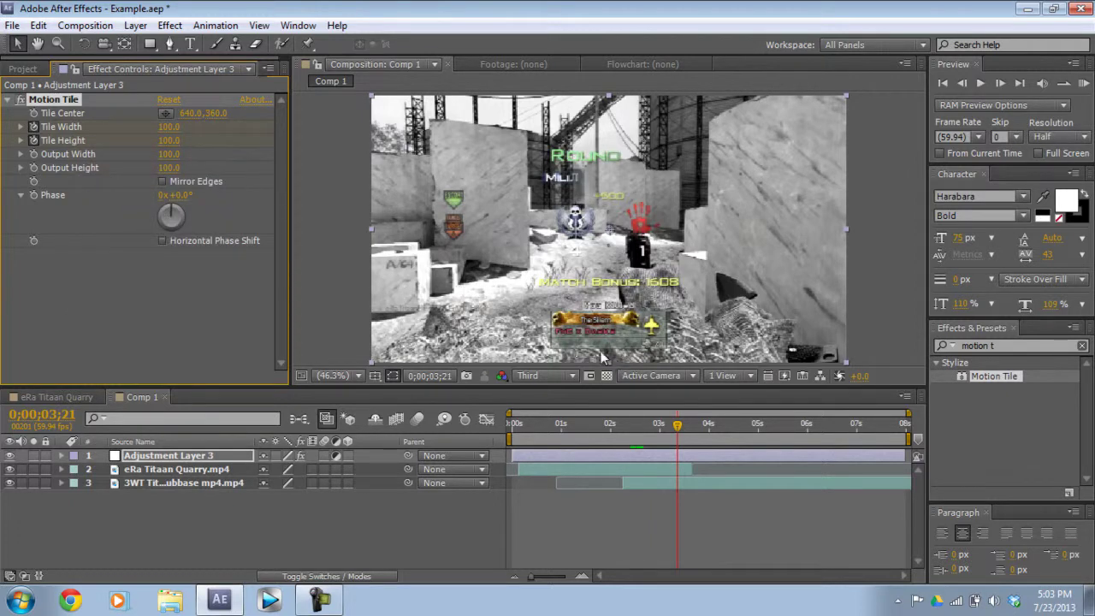
mouse_move(640, 409)
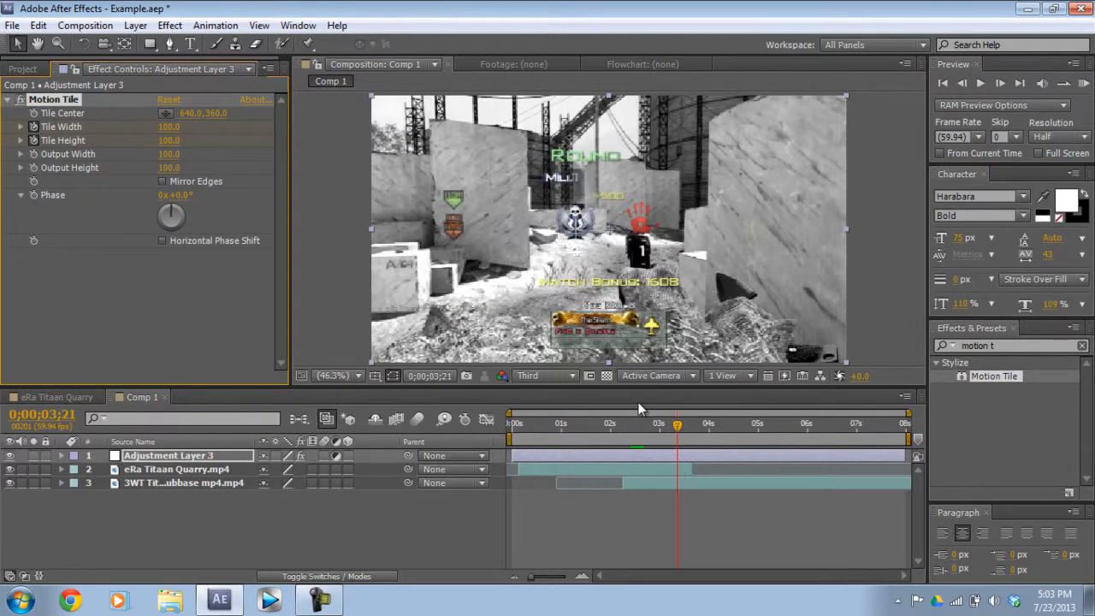
- Step back three frames and set Tile Width and Tile Height to 40
key(ctrl+Left)
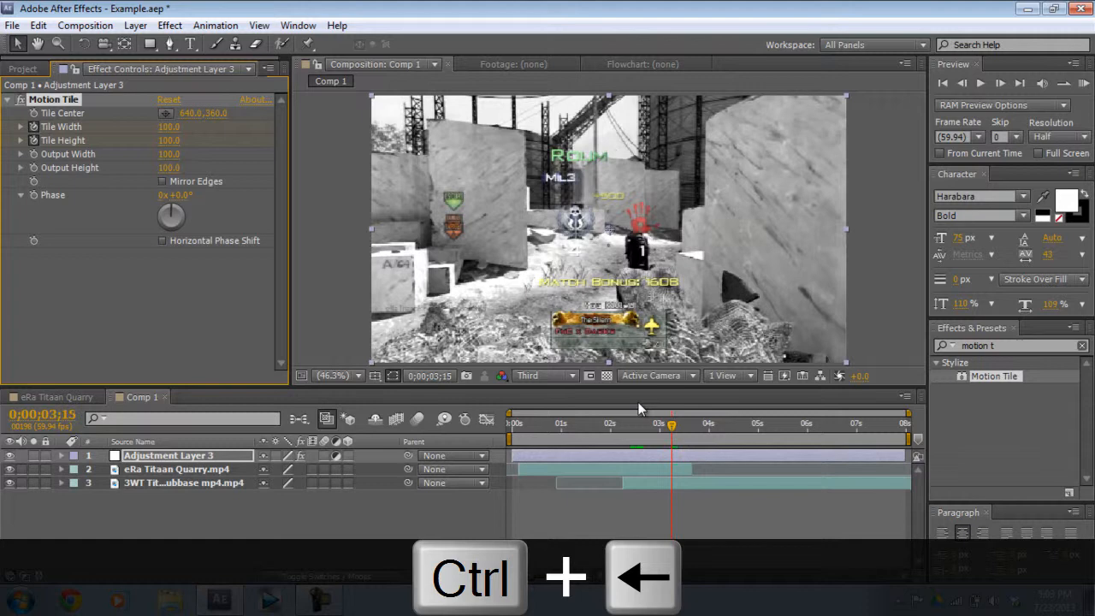
key(ctrl+Left)
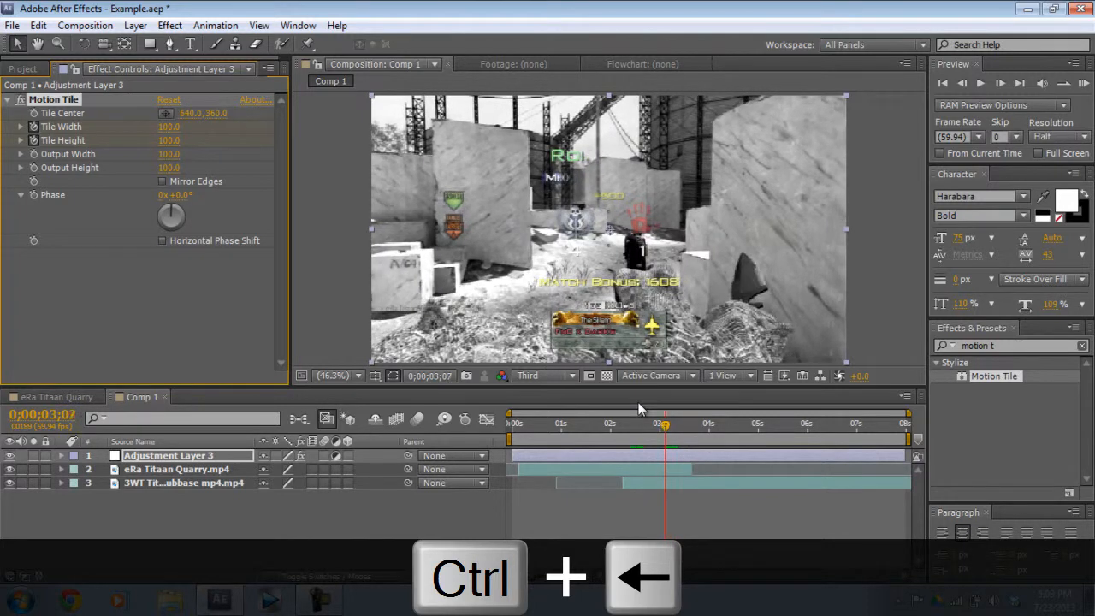
key(ctrl+Left)
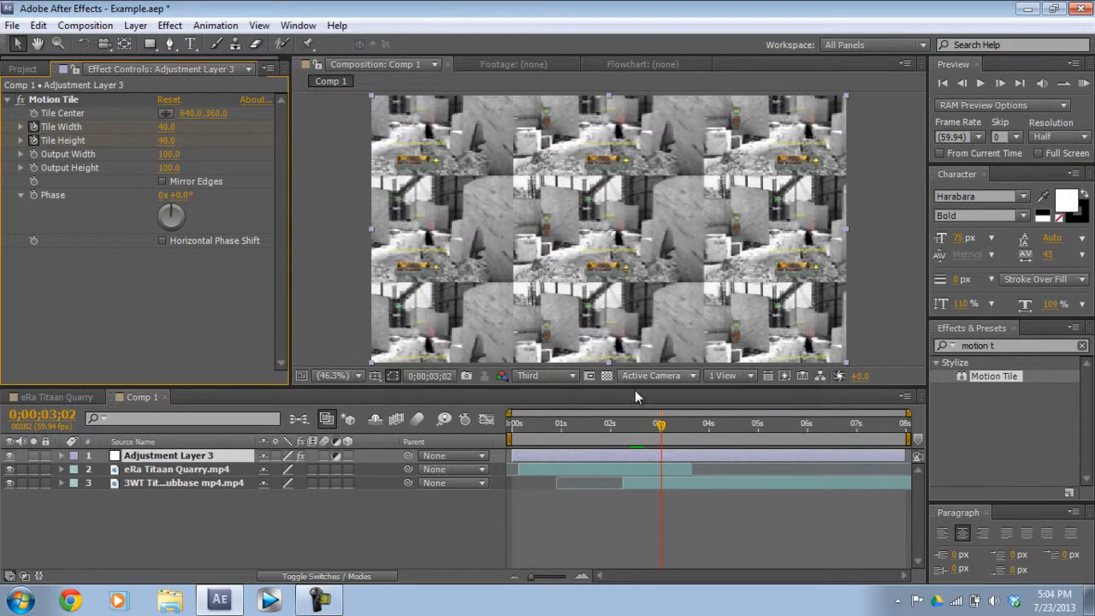
- Scrub back and forth to preview the footage breaking into a tile grid
drag(658, 424, 648, 424)
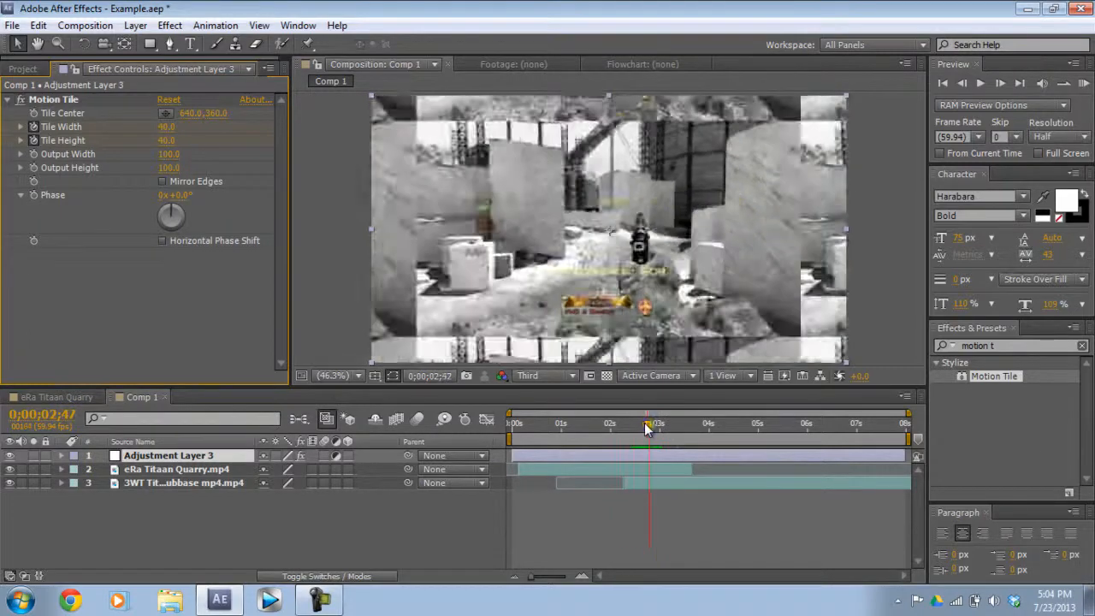
drag(646, 422, 662, 423)
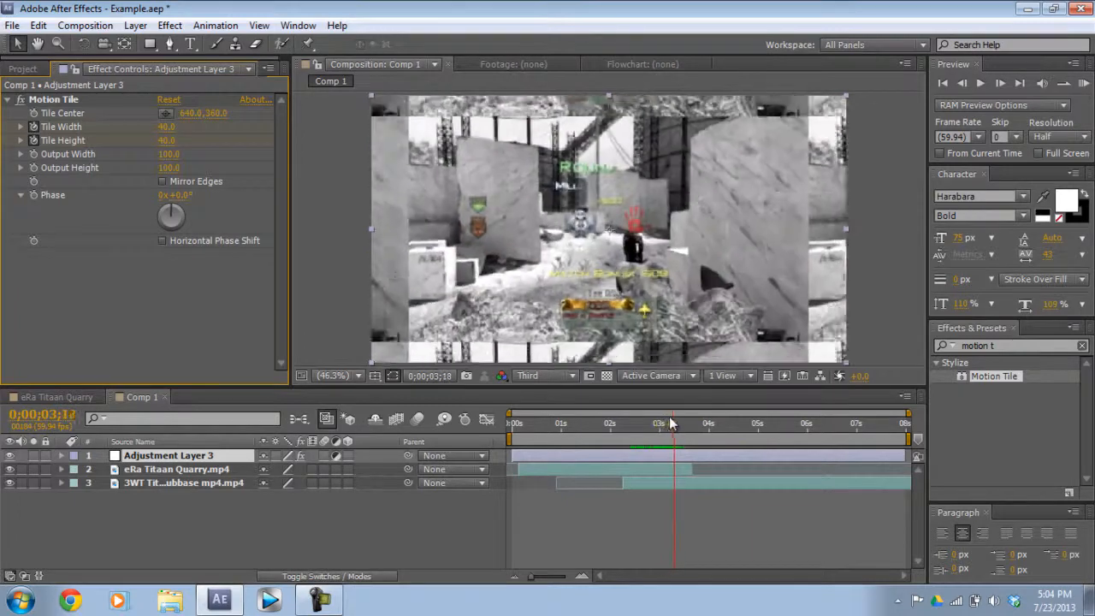
drag(674, 422, 659, 423)
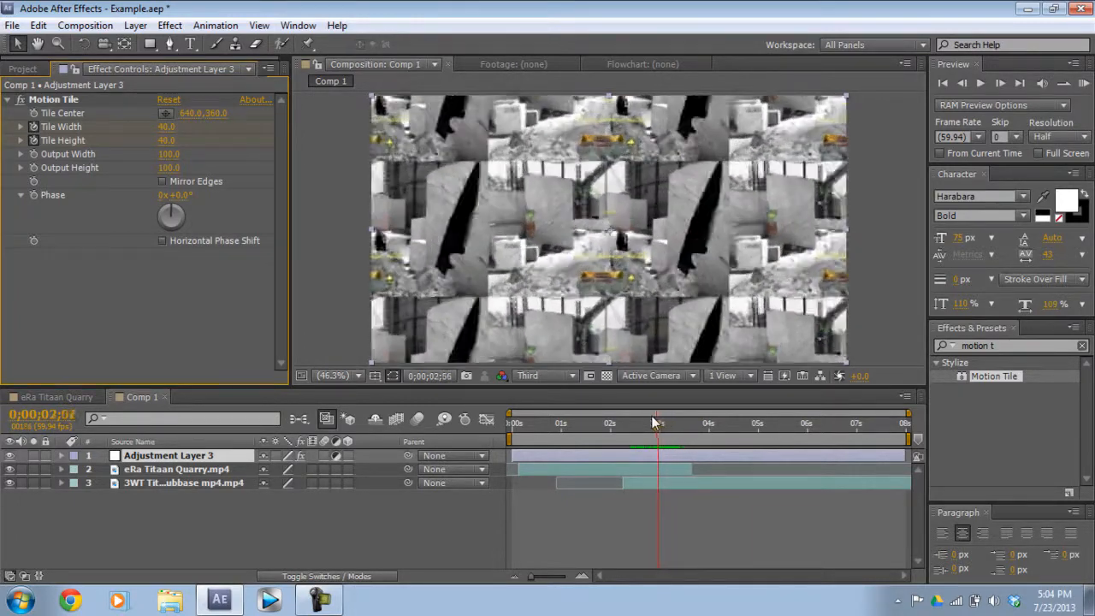
- Keyframe Titaan Quarry opacity at 100%, step two frames ahead, and set 0%
click(175, 468)
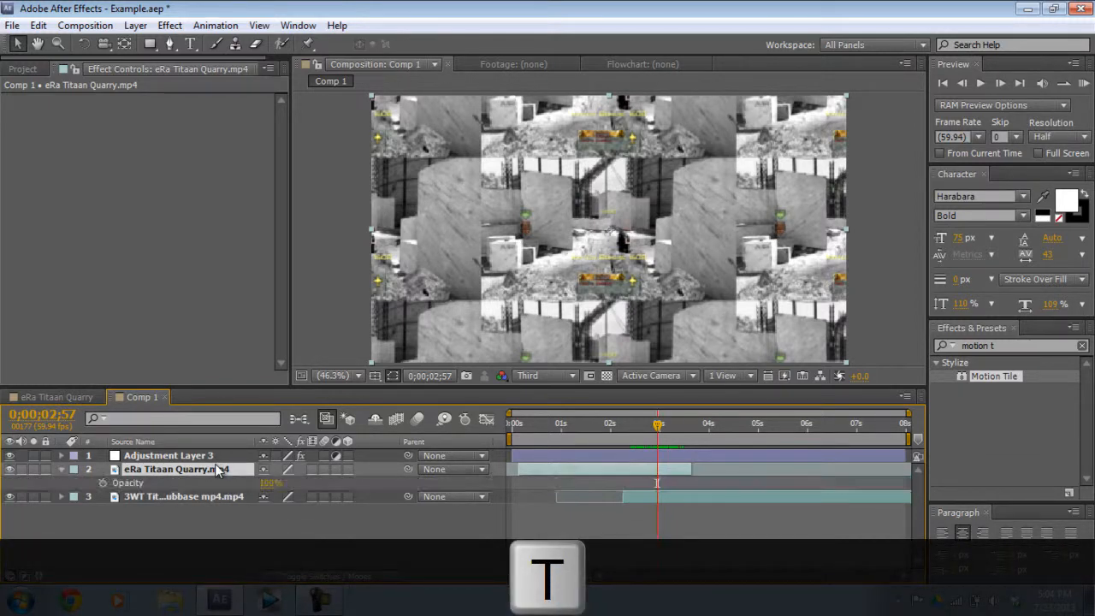
mouse_move(103, 484)
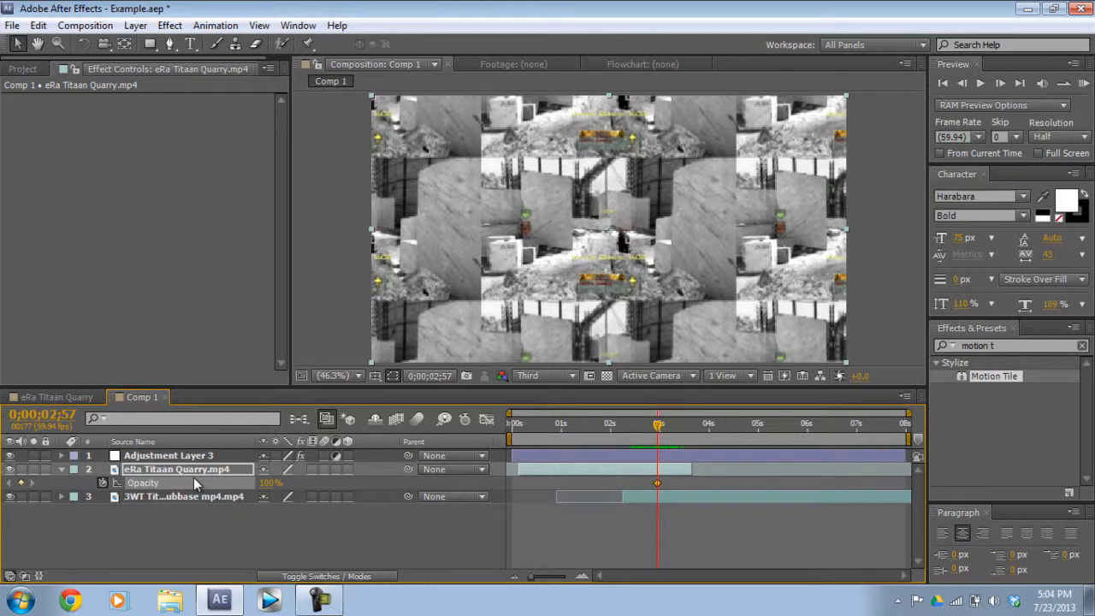
key(ctrl+Right)
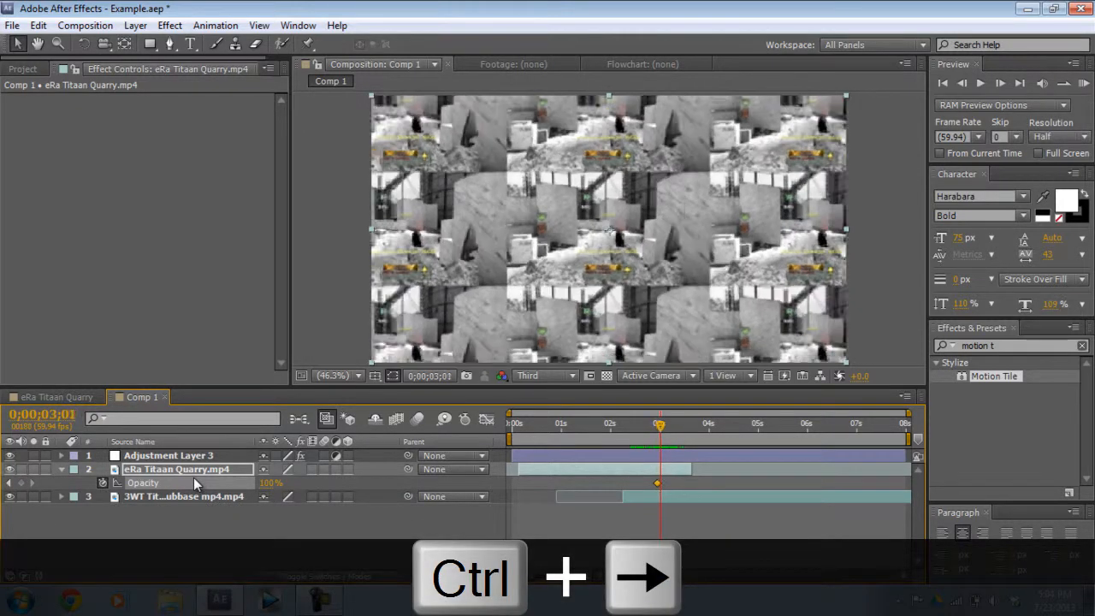
key(ctrl+Right)
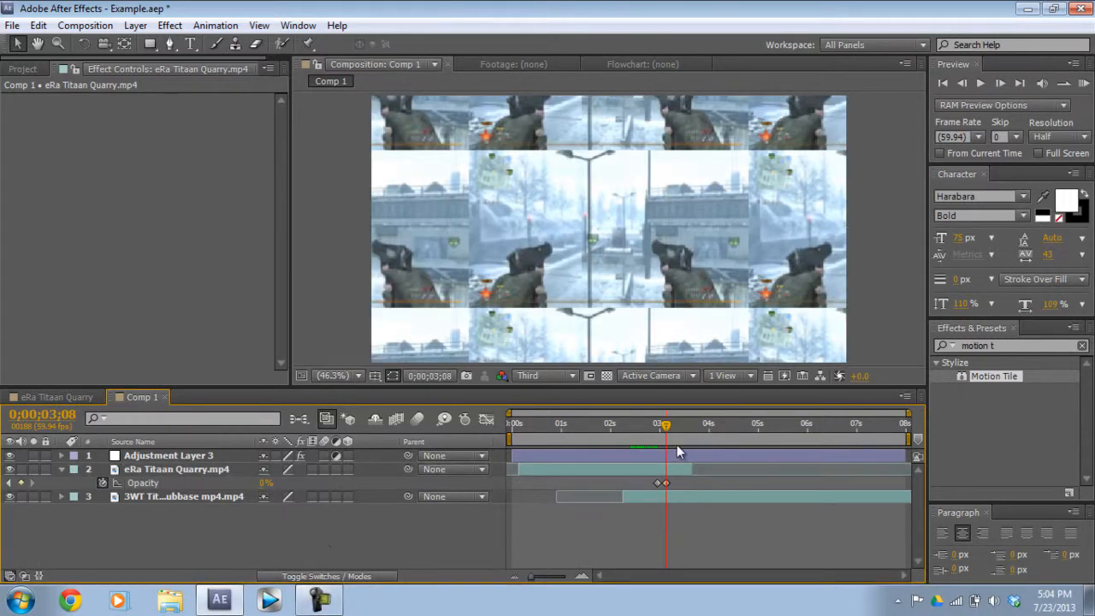
- Scrub through the fade to check the handoff into the Subbase clip
drag(665, 423, 650, 423)
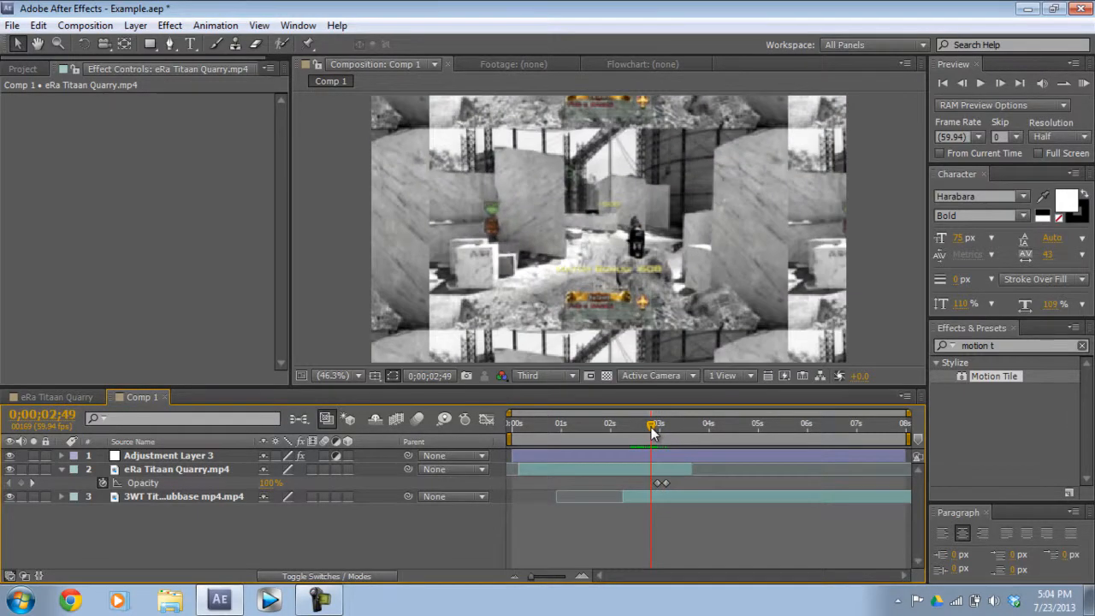
drag(655, 423, 674, 423)
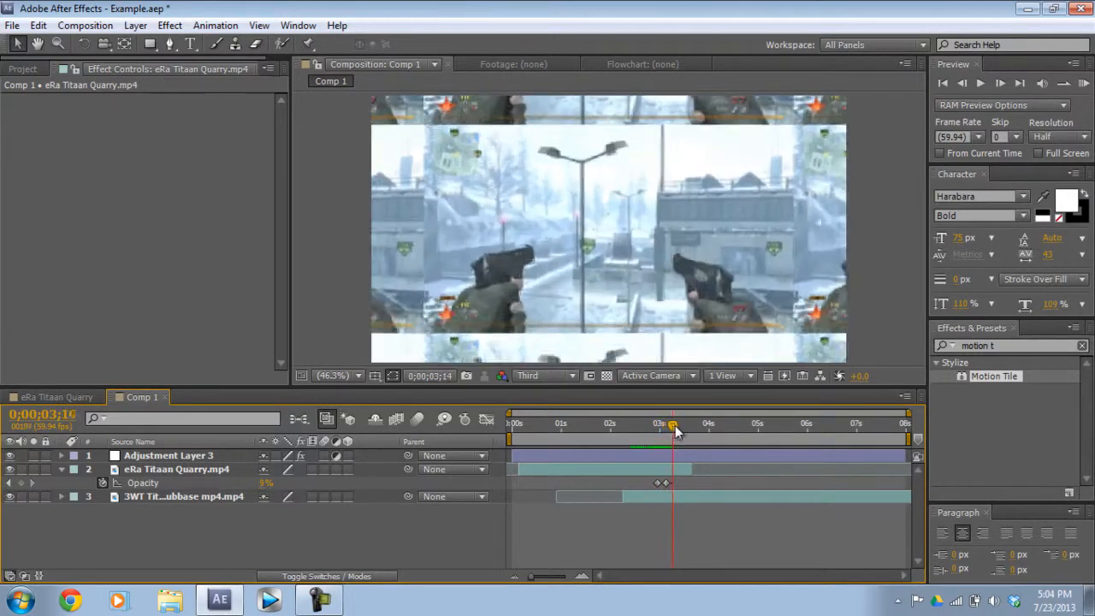
drag(673, 425, 637, 425)
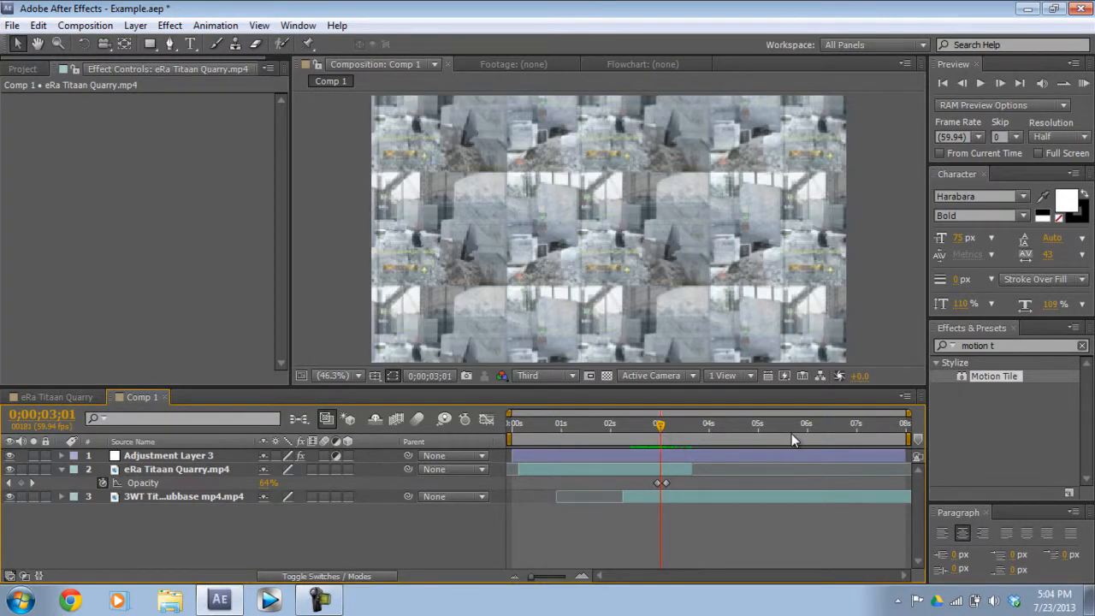
- Add Optics Compensation to Adjustment Layer 3 with Reverse Lens Distortion enabled
click(1009, 345)
text(optic)
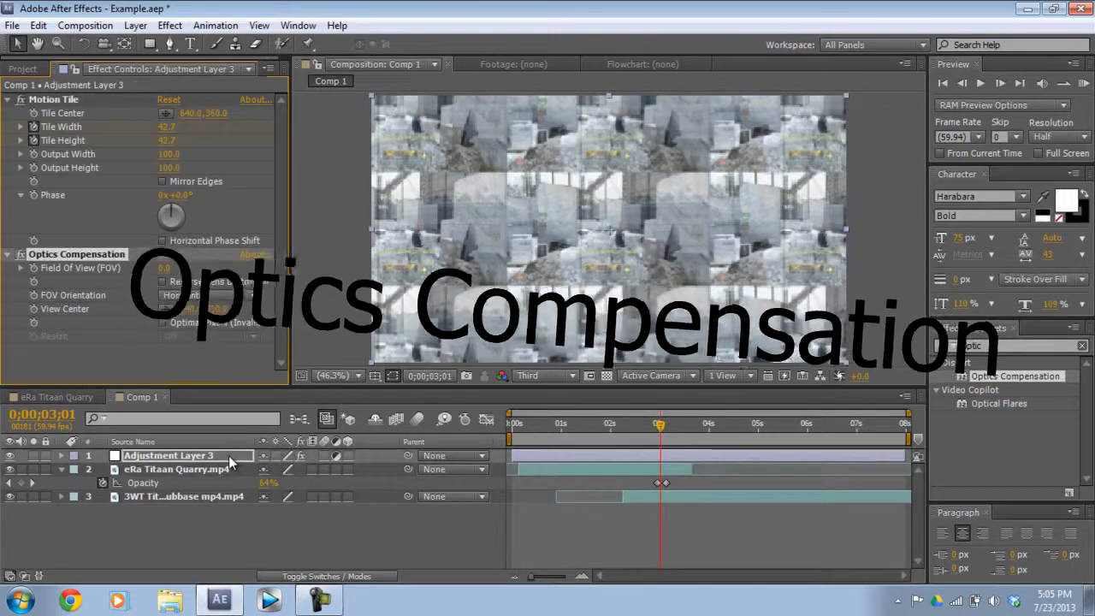
key(ctrl+Left)
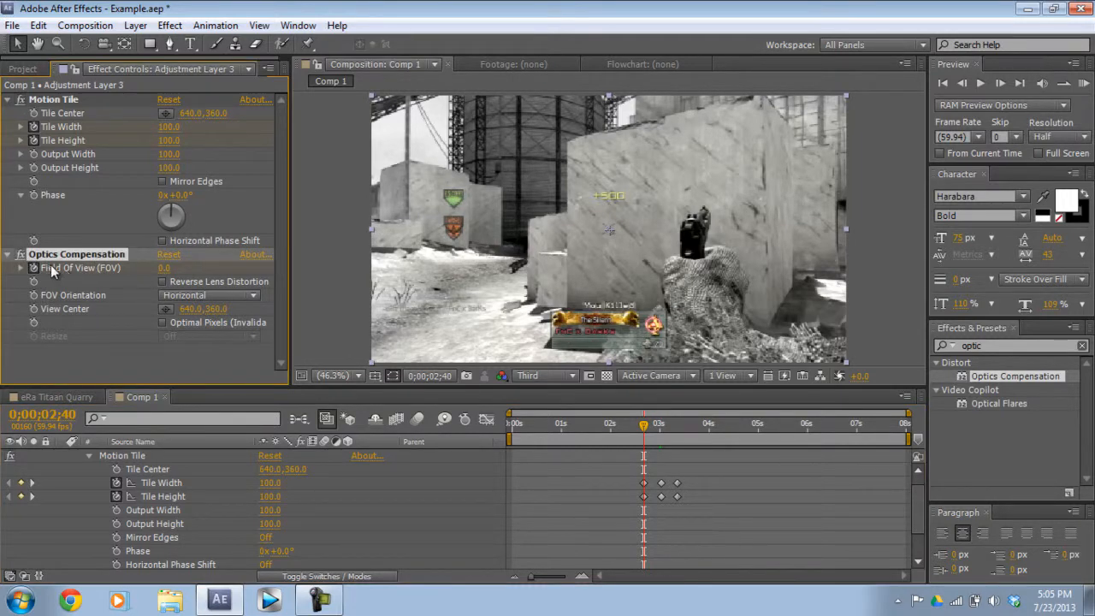
click(163, 282)
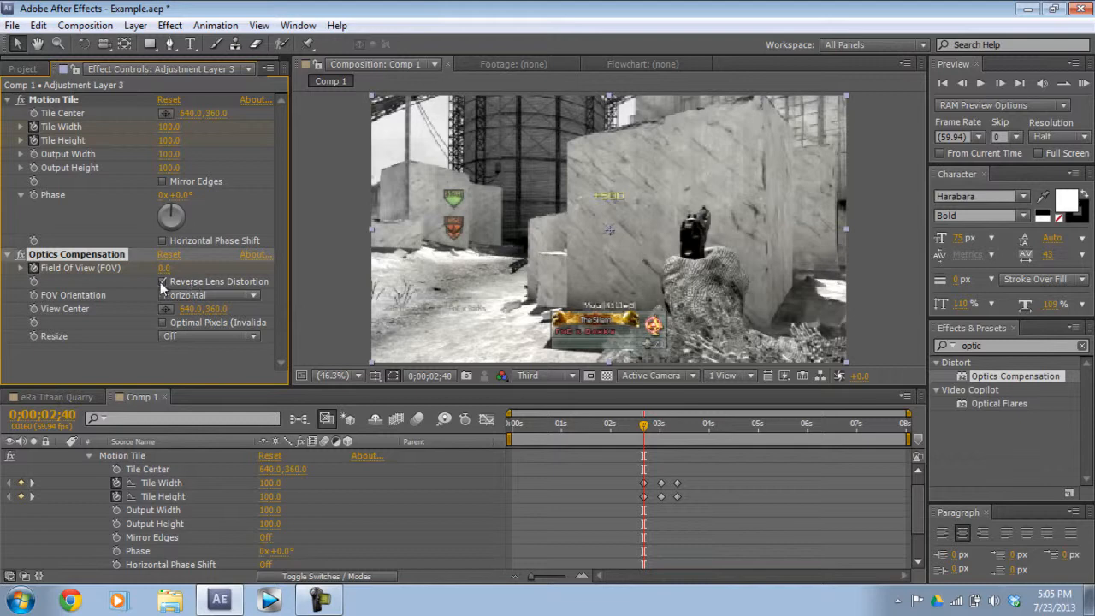
mouse_move(261, 299)
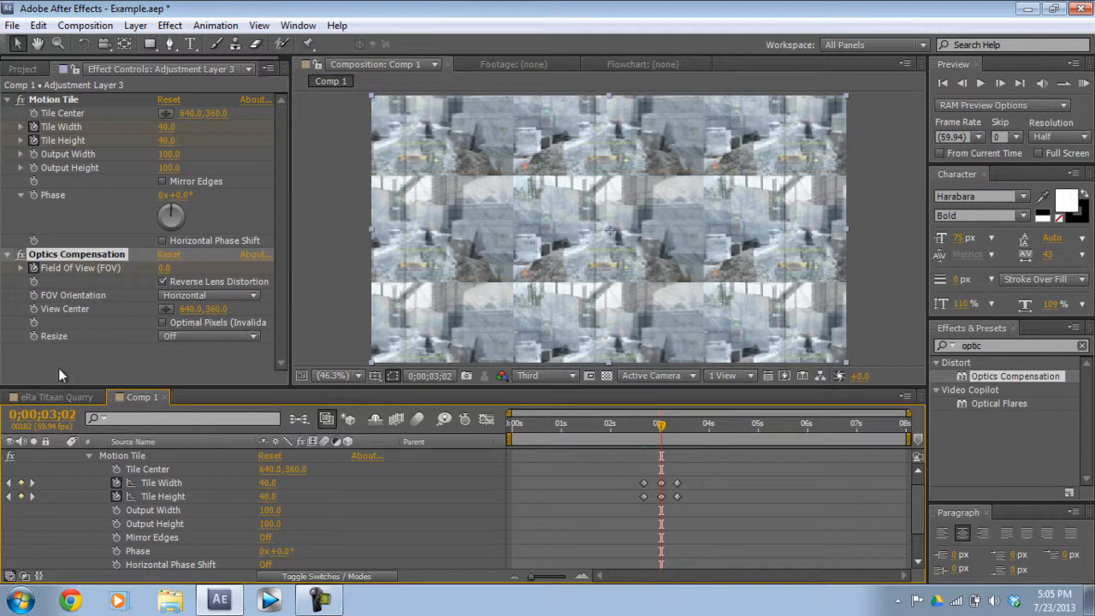
- Keyframe Field Of View to 110 at the middle of the tile transition
drag(661, 425, 676, 425)
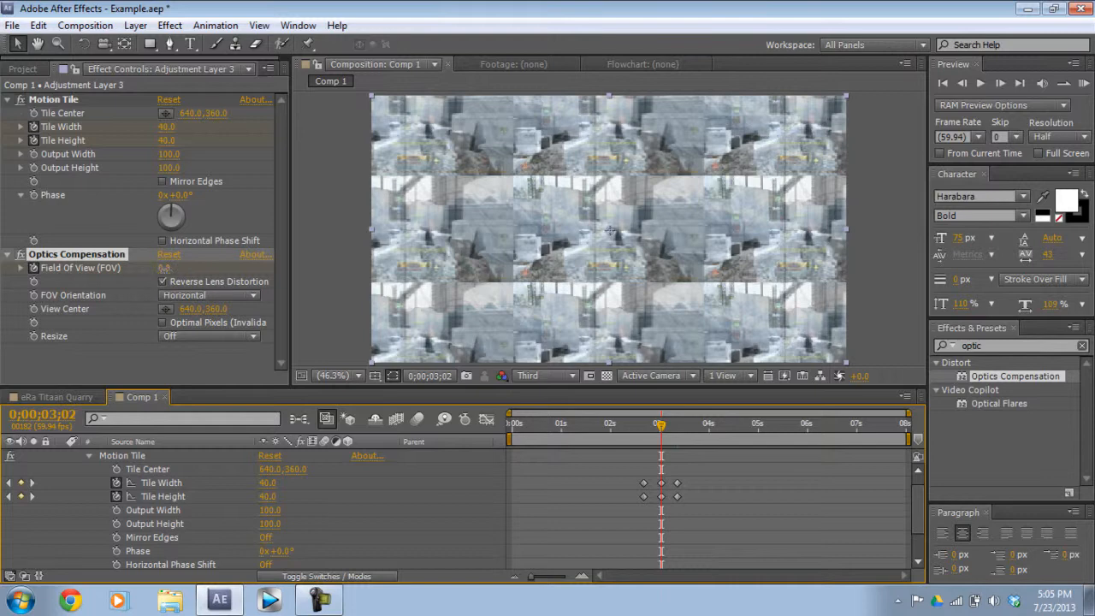
double_click(175, 267)
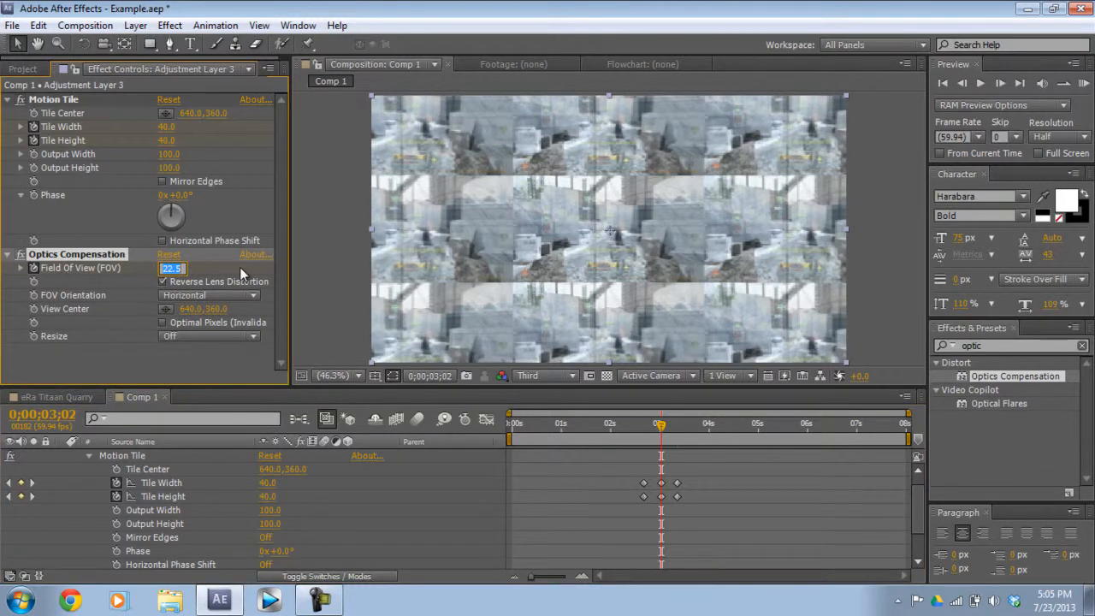
text(110.0)
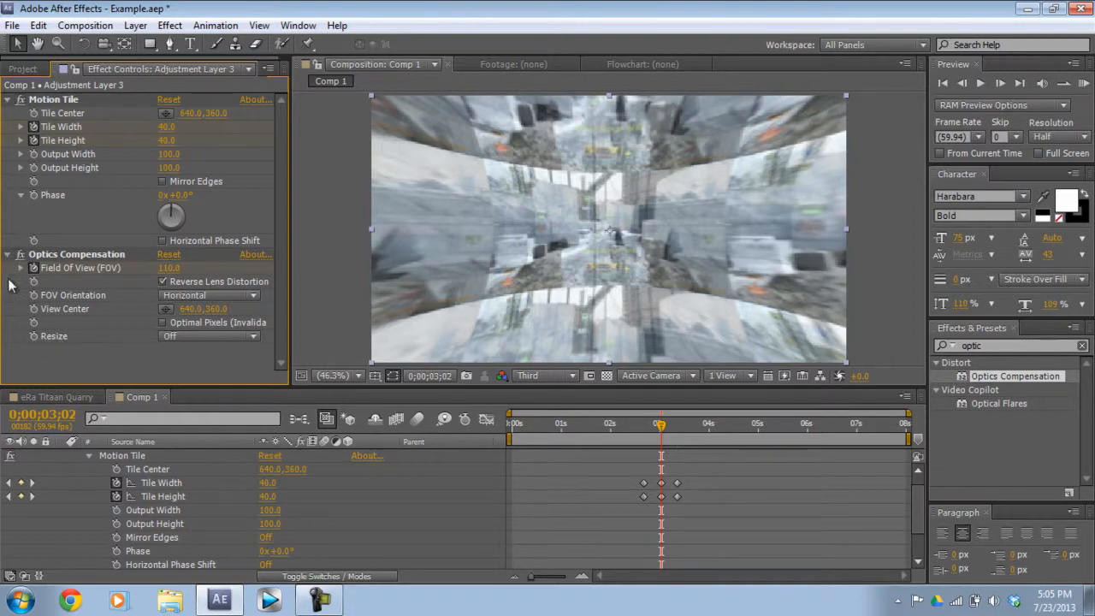
- Scrub around the transition peak to preview the lens warp
drag(660, 423, 657, 423)
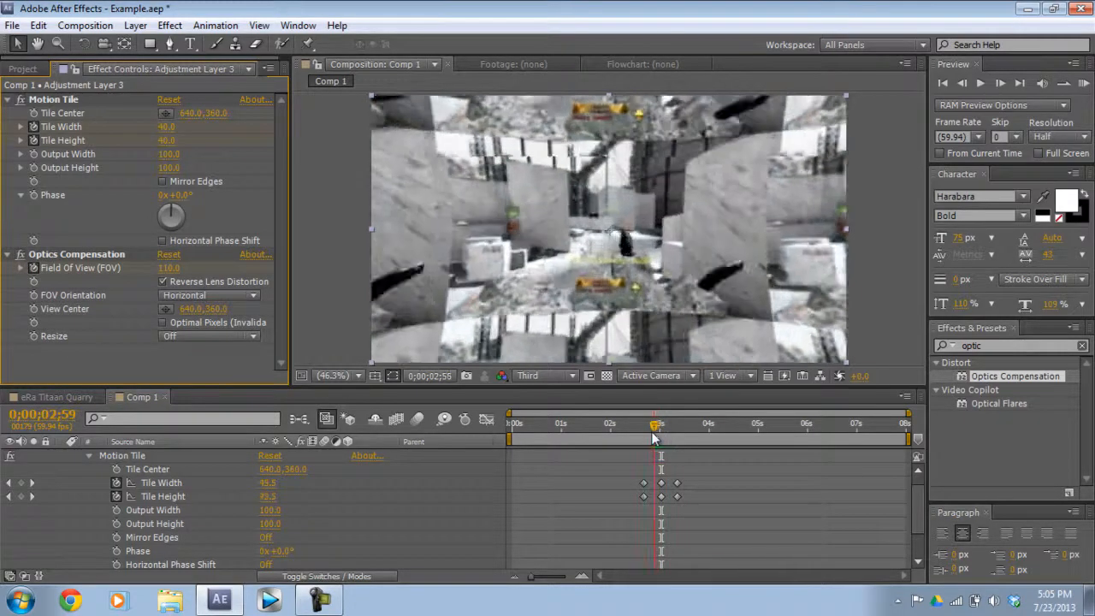
drag(657, 424, 663, 424)
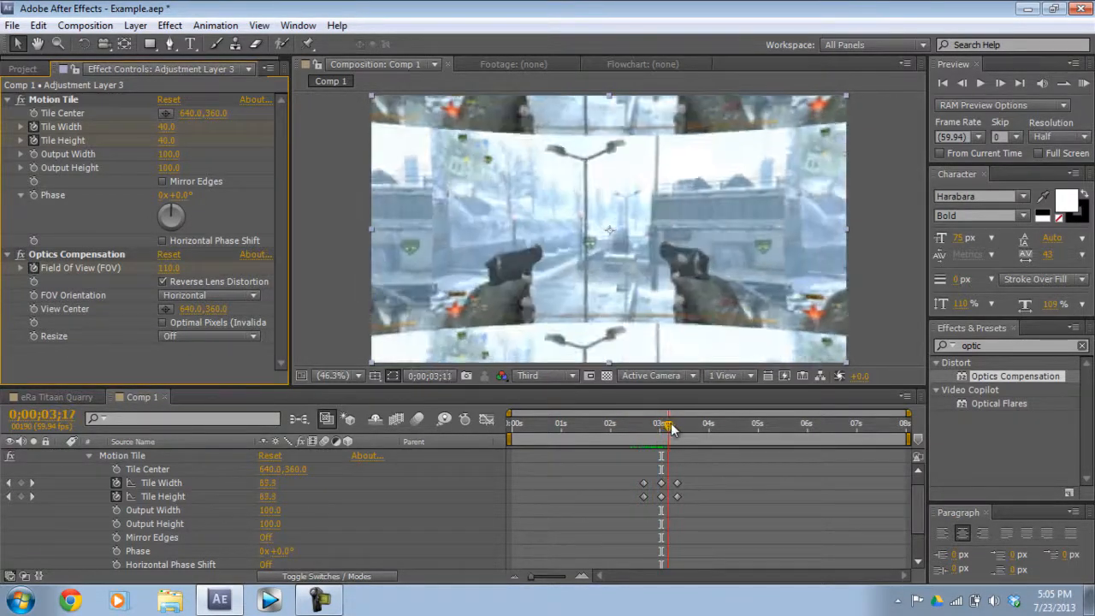
drag(669, 425, 660, 425)
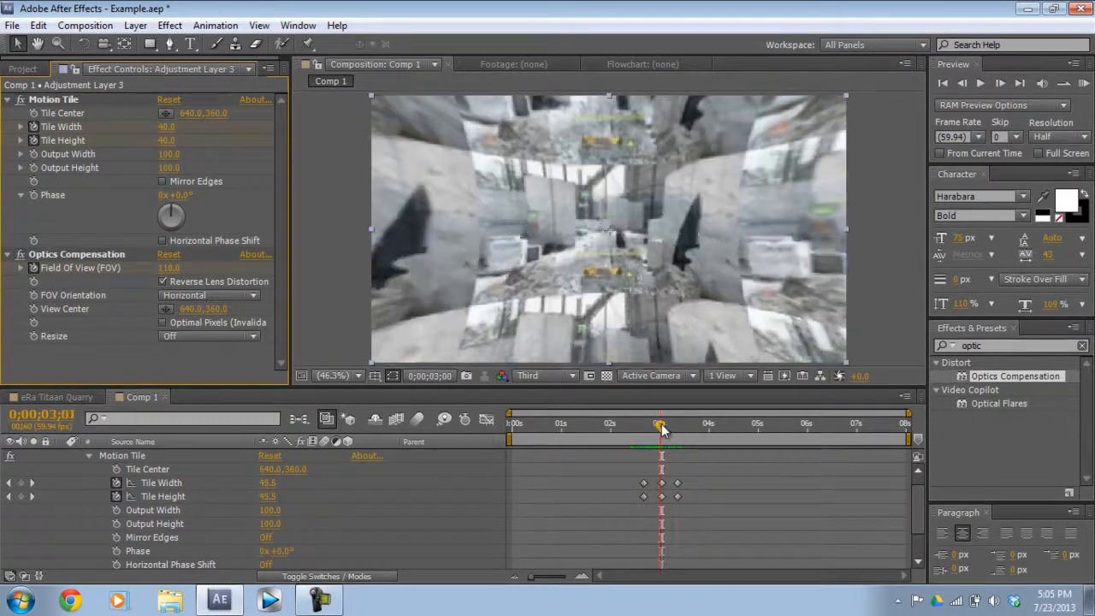
drag(661, 424, 658, 423)
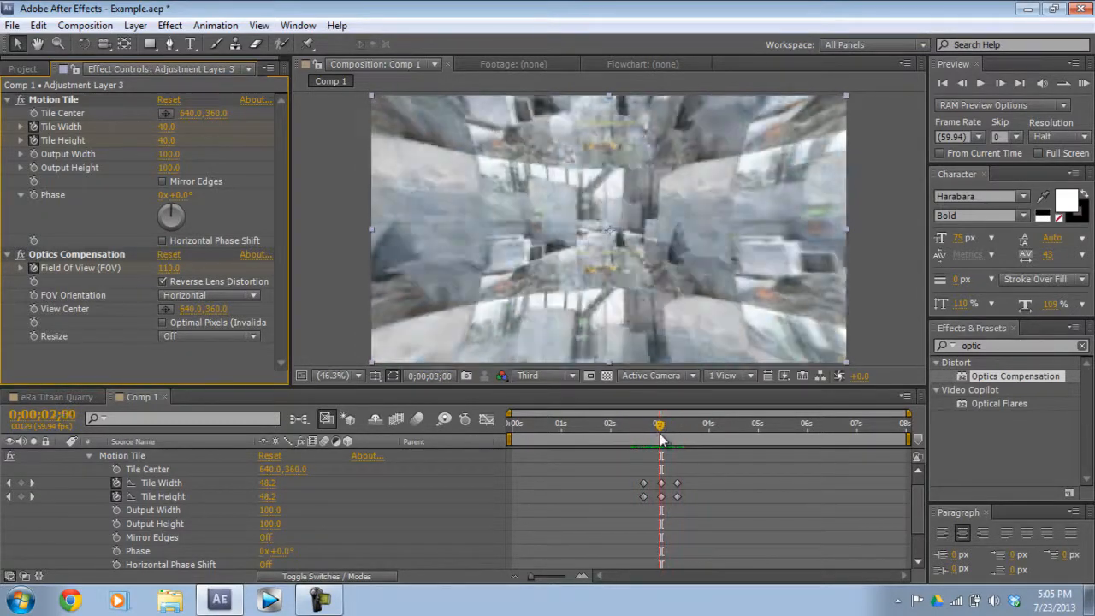
drag(658, 423, 663, 423)
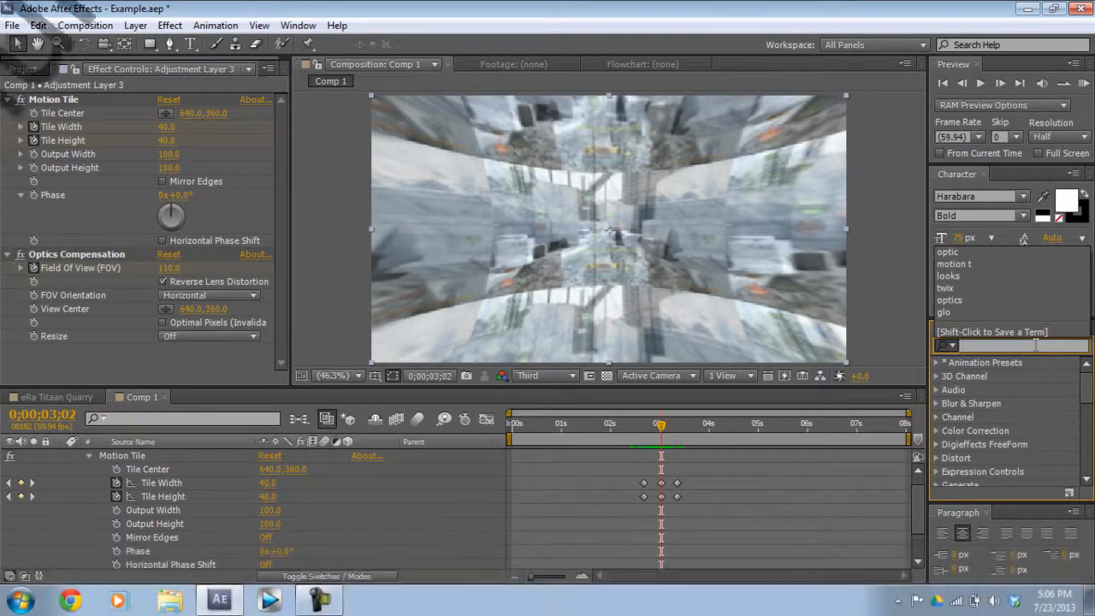
- Apply Gaussian Blur to Adjustment Layer 3, keyframing Blurriness from 0 to 10 at 3;02, and preview
text(gaus)
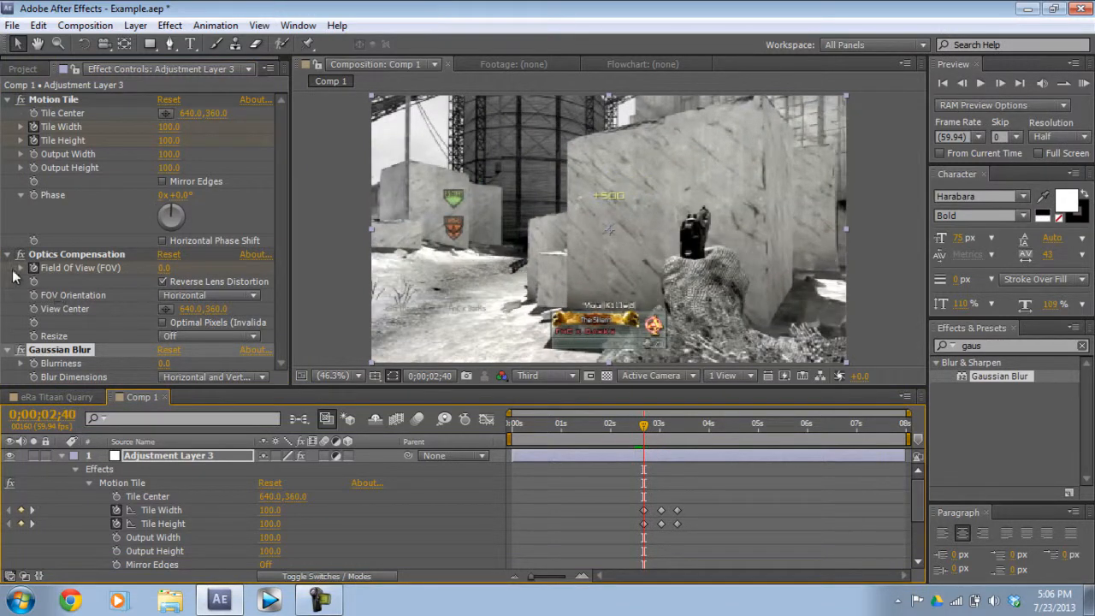
click(8, 254)
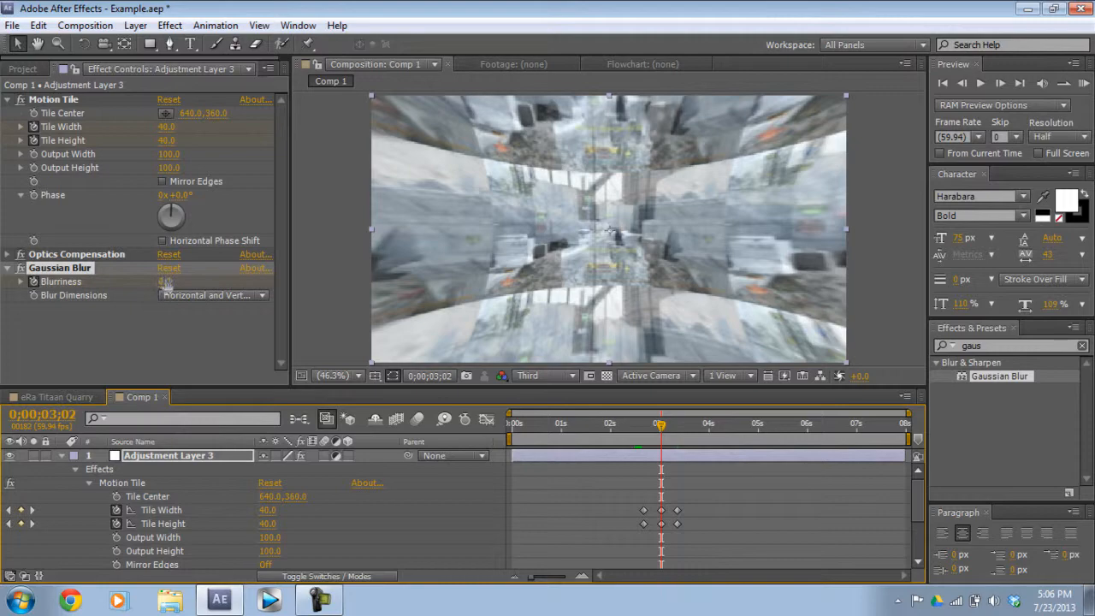
drag(164, 281, 239, 281)
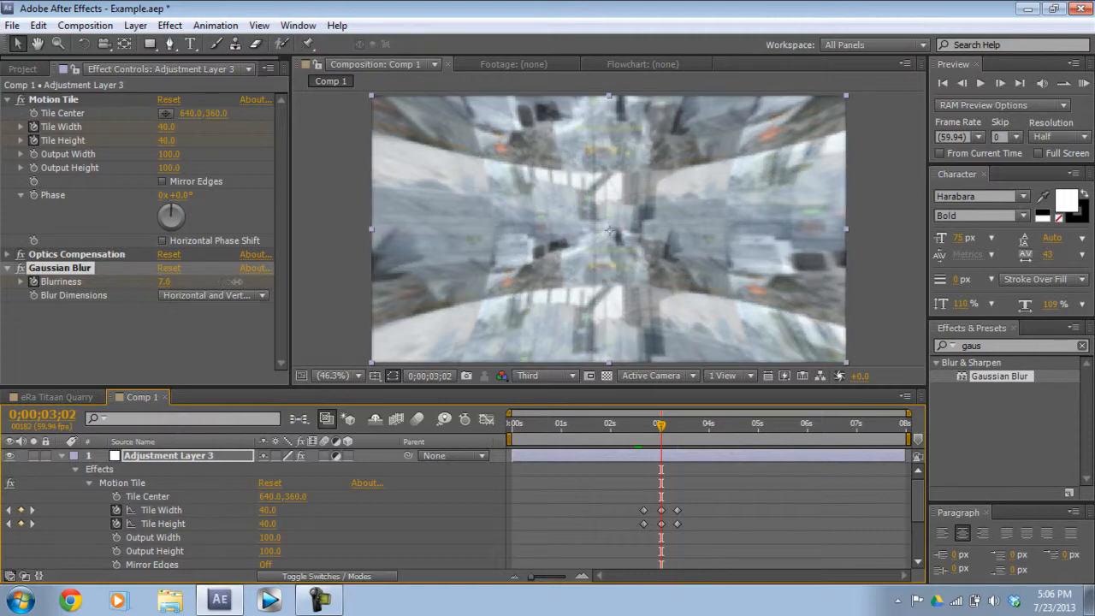
drag(660, 423, 648, 423)
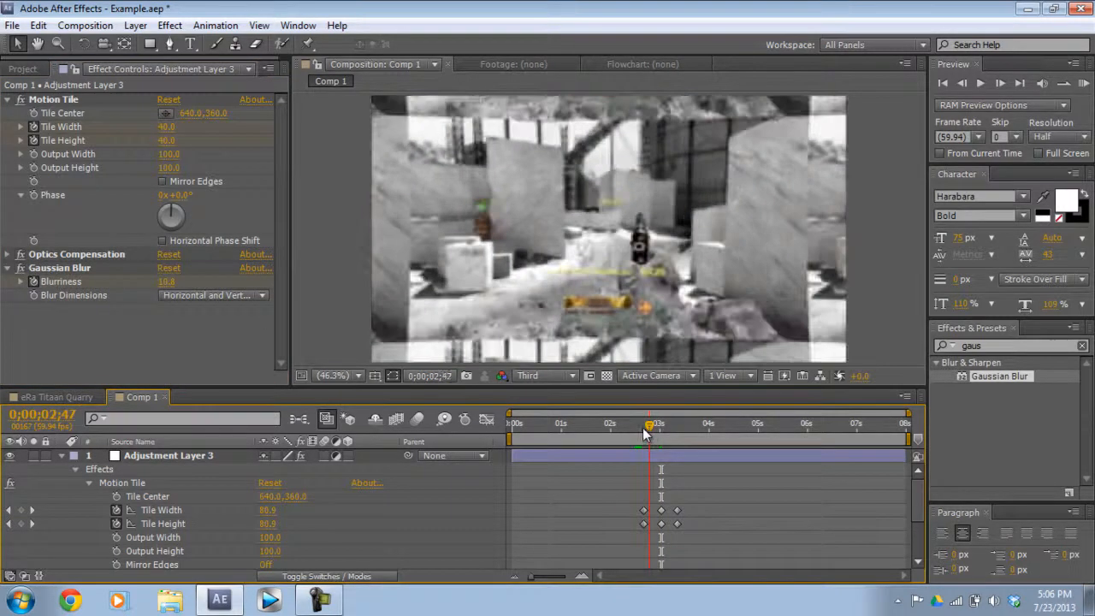
drag(648, 425, 674, 425)
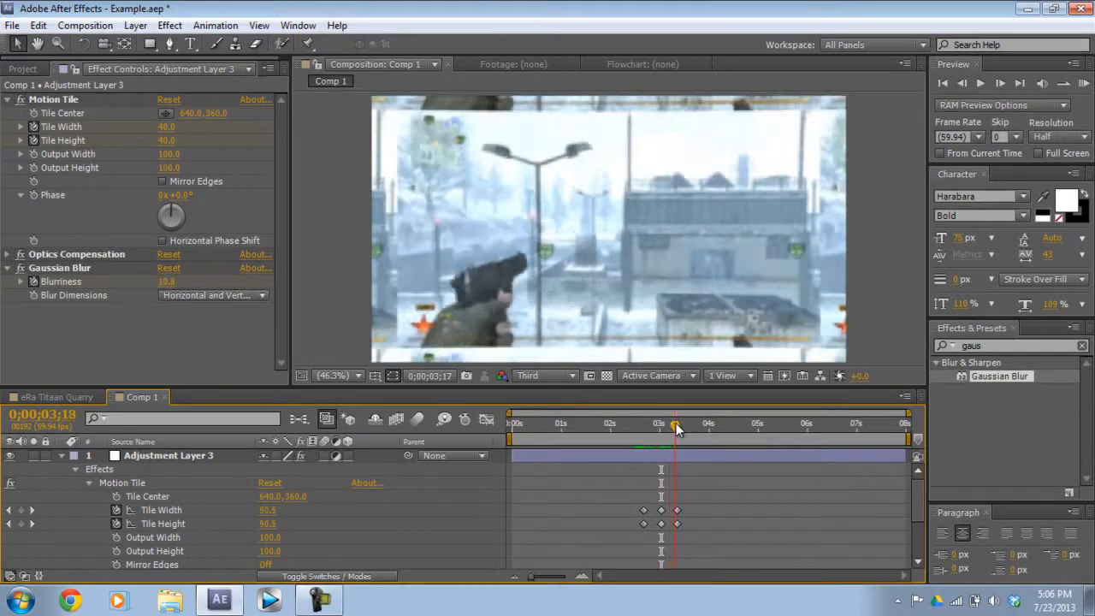
drag(673, 423, 633, 424)
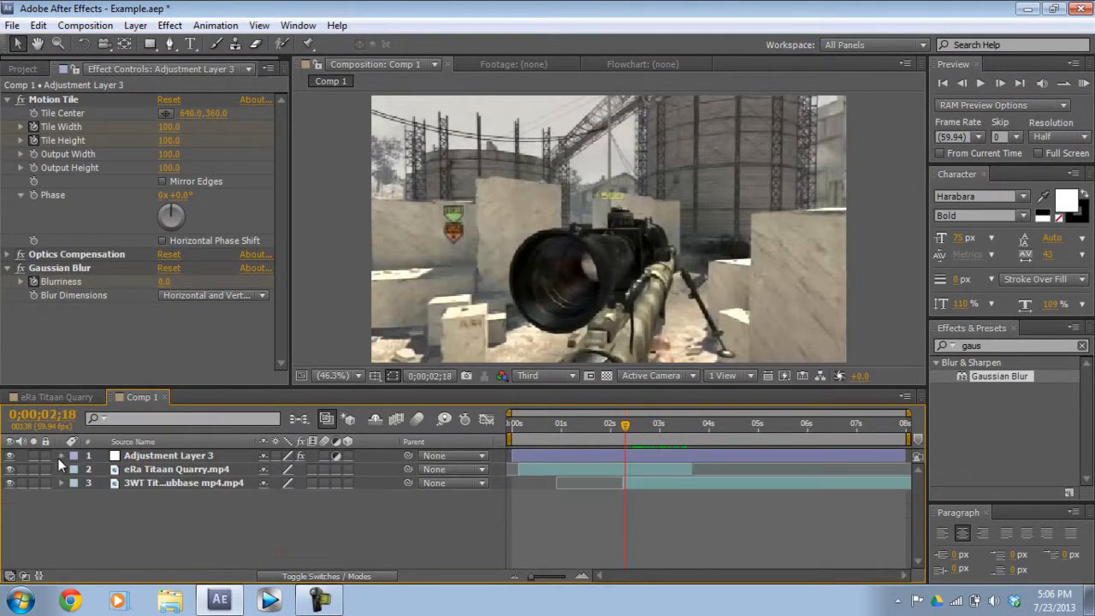
- Add Black Bars.png above Adjustment Layer 3 in Comp 1 and preview the letterboxed footage
click(23, 68)
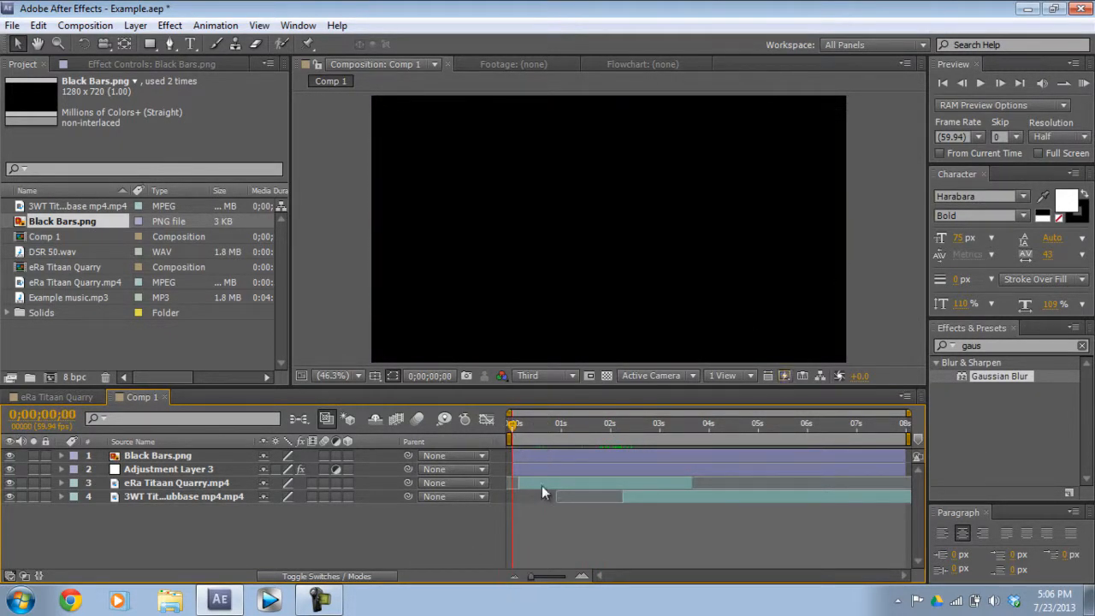
drag(513, 423, 525, 424)
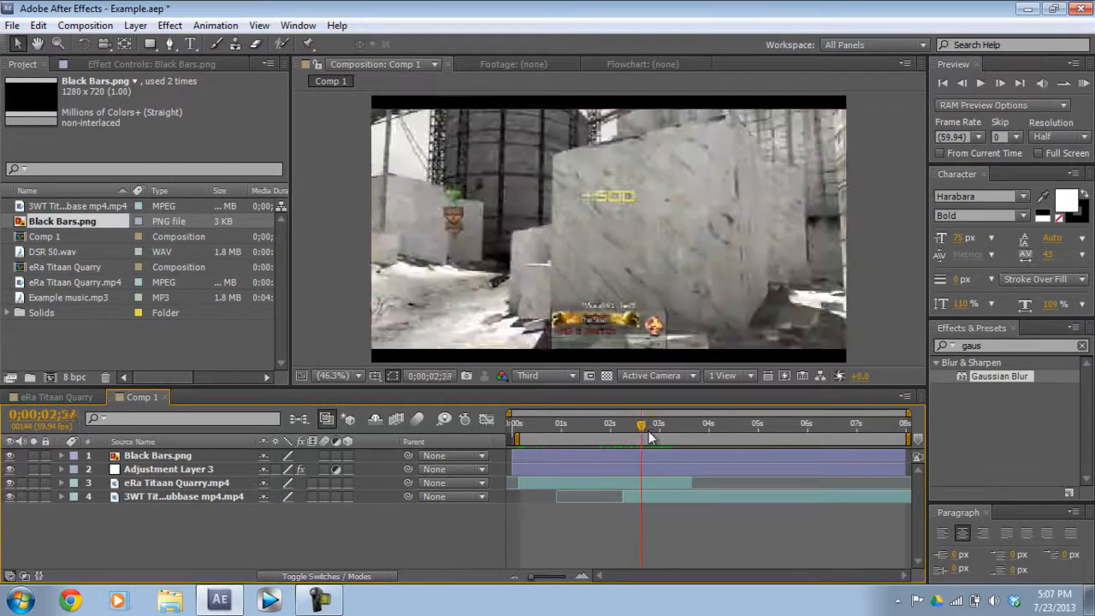
drag(639, 427, 650, 427)
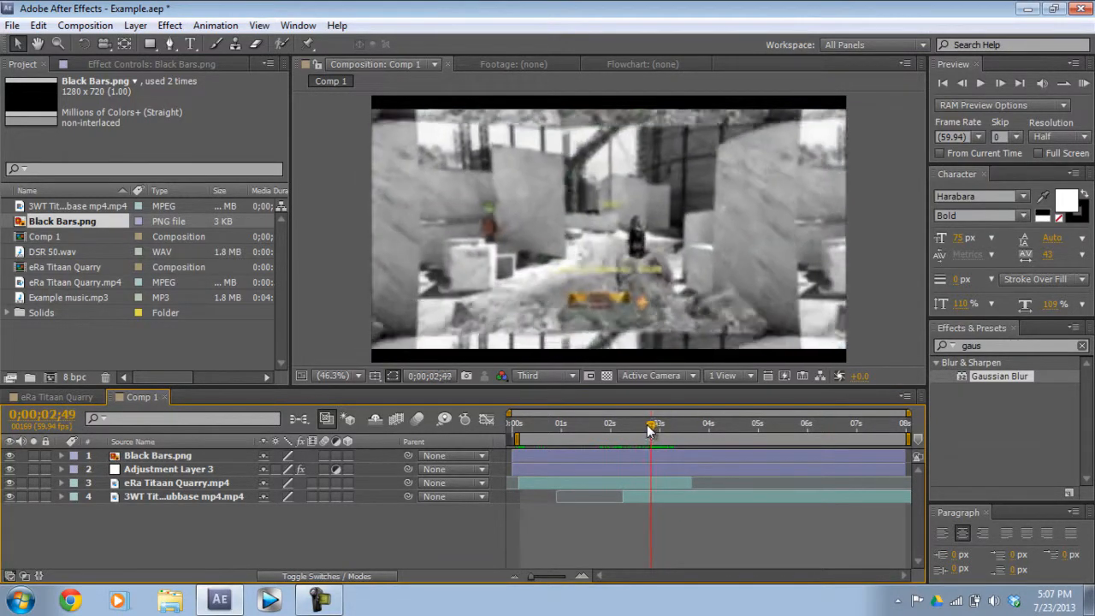
click(660, 423)
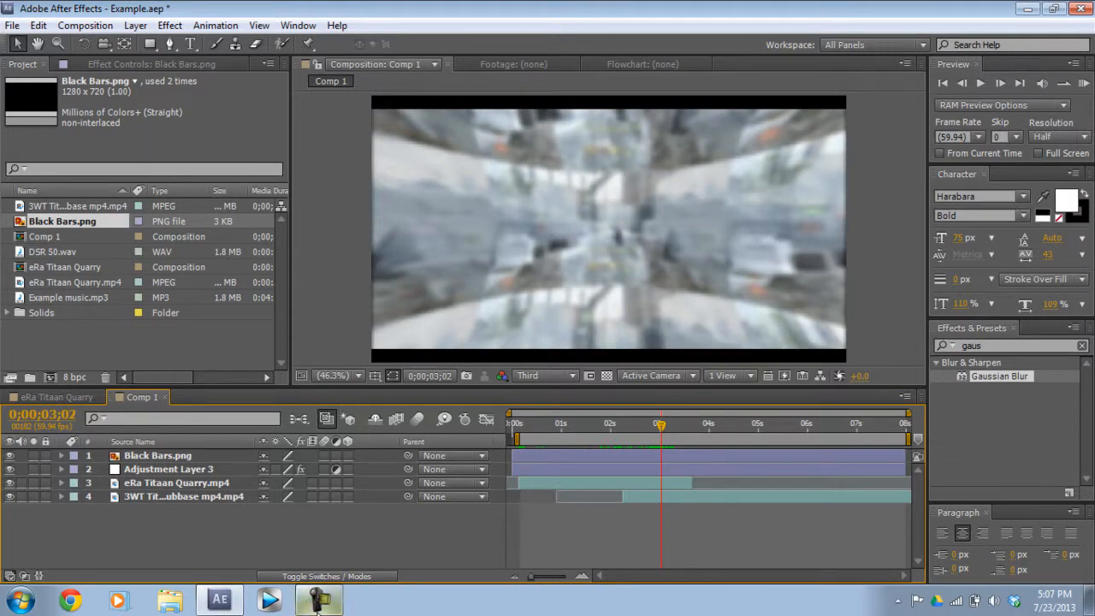